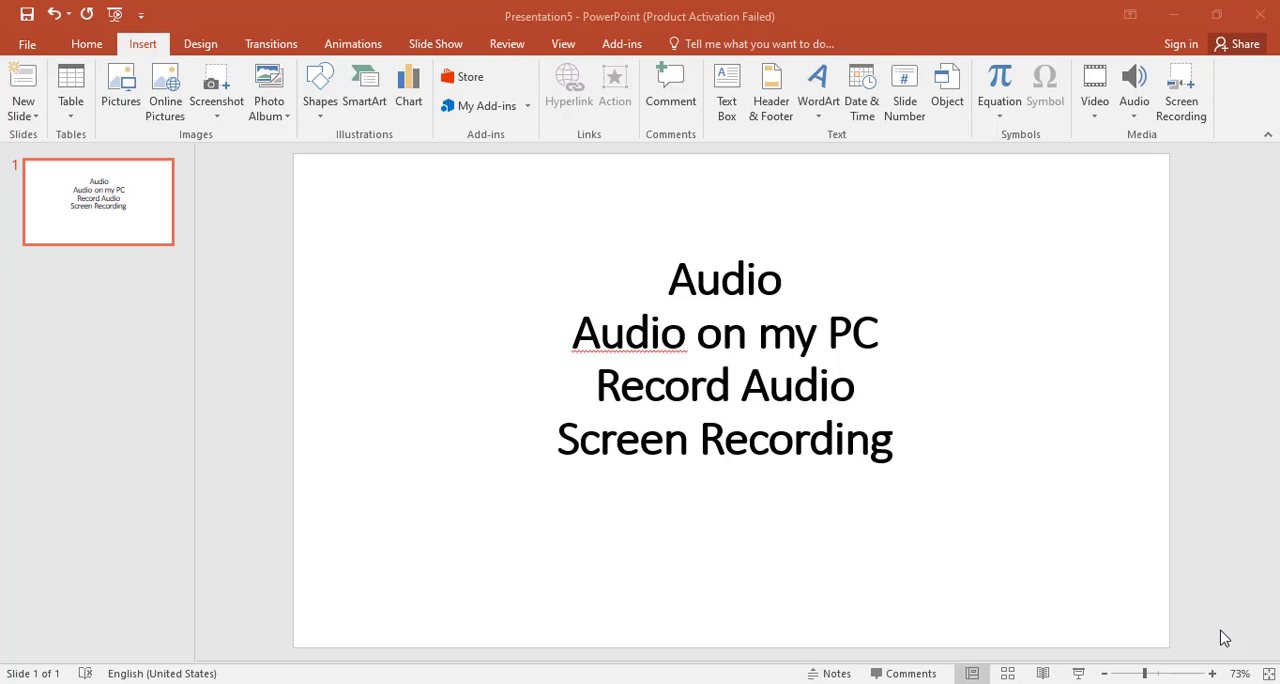
{"action": "mouse_move", "coordinate": [267, 176]}
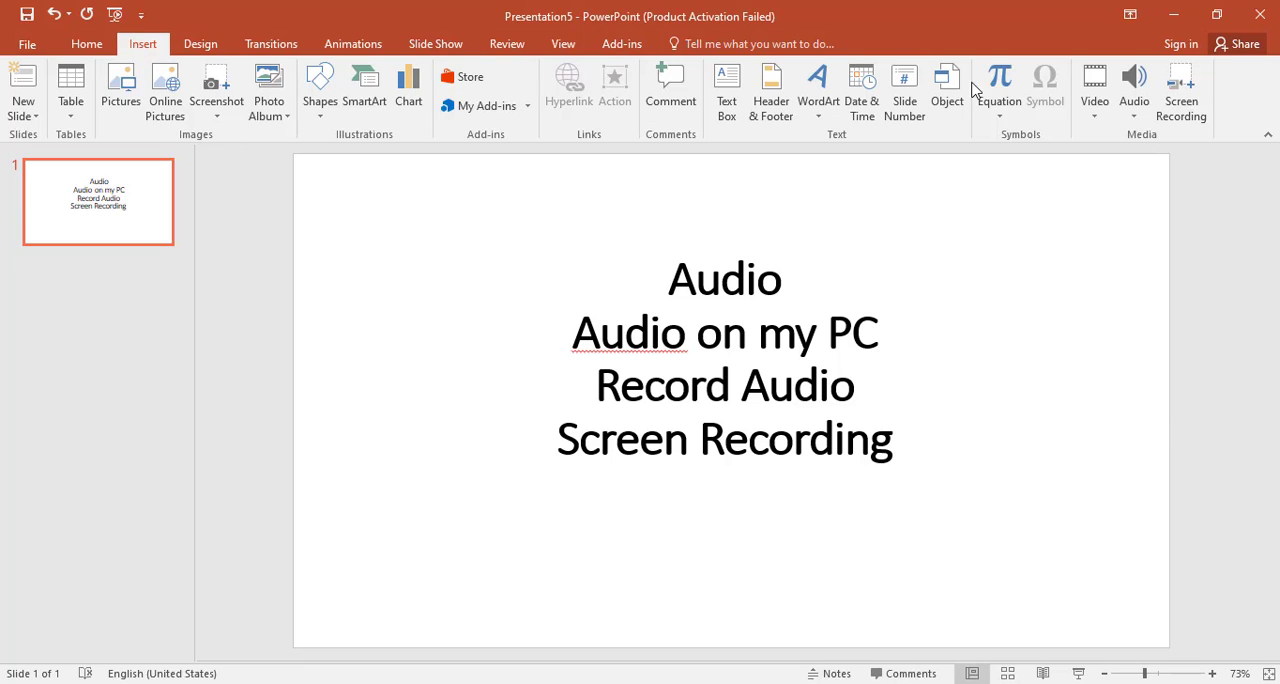
{"action": "mouse_move", "coordinate": [1140, 140]}
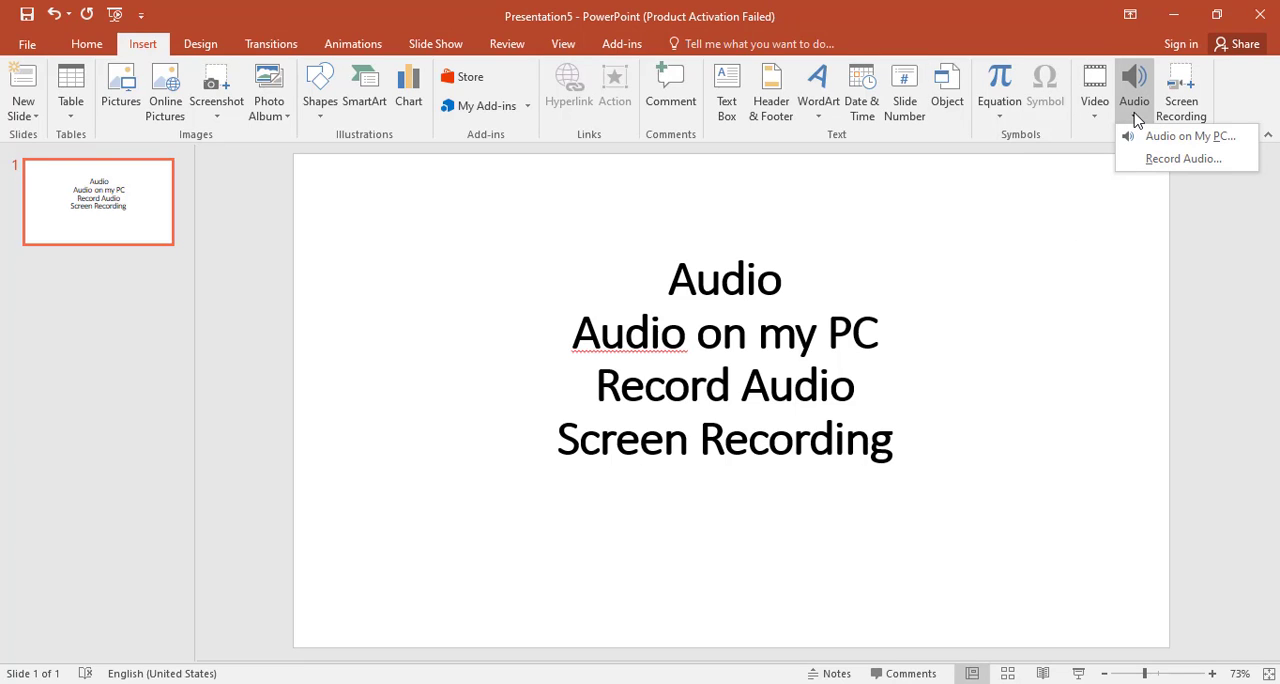
{"action": "mouse_move", "coordinate": [1190, 136]}
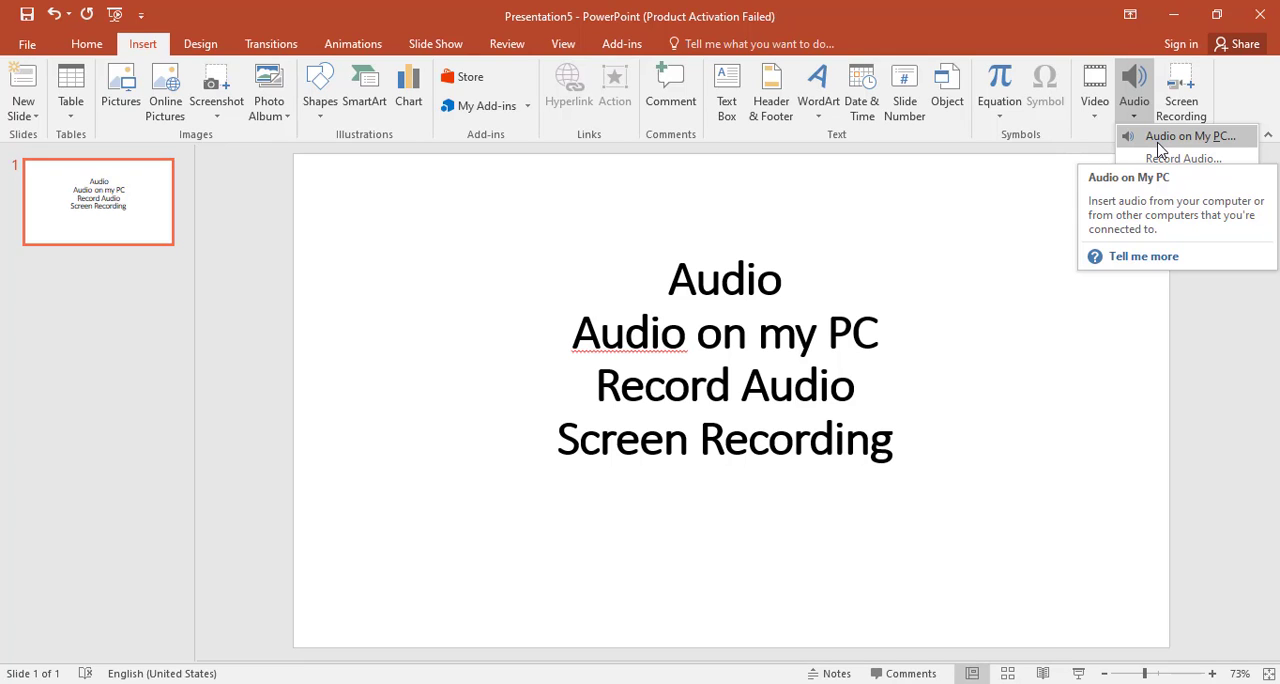
- Pick the song MP3 from the Desktop in the Audio on My PC dialog
{"action": "left_click", "coordinate": [1190, 135]}
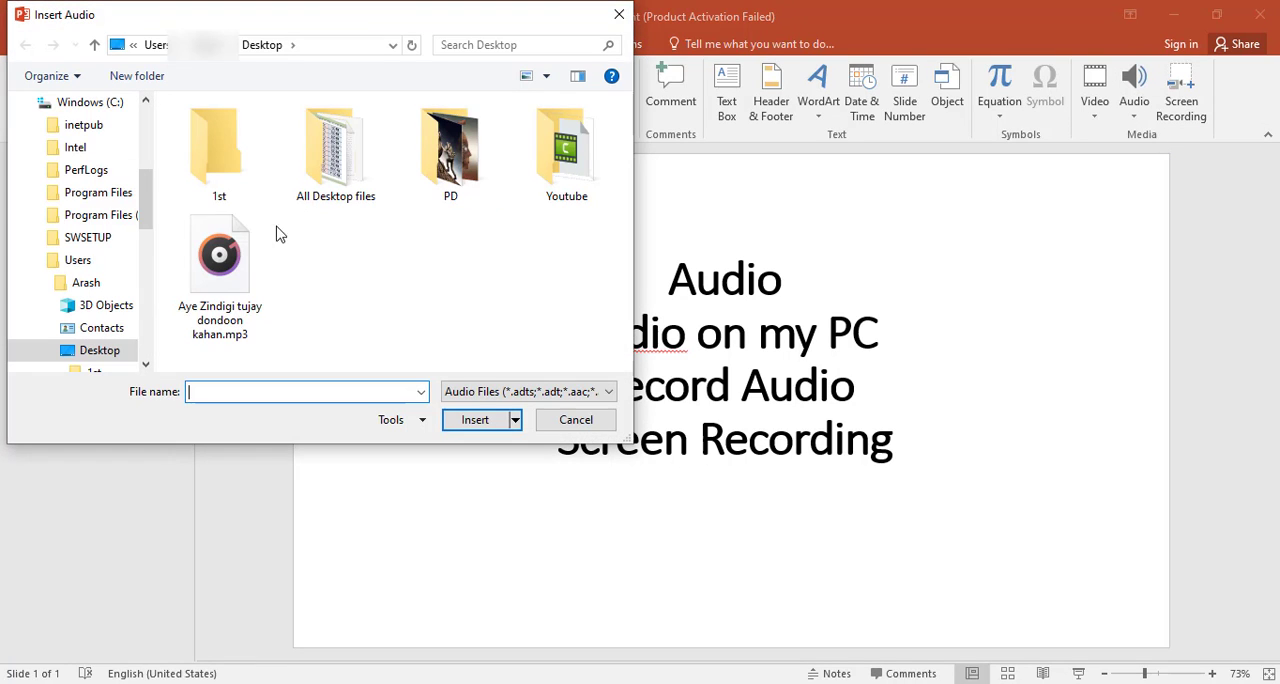
{"action": "left_click", "coordinate": [219, 255]}
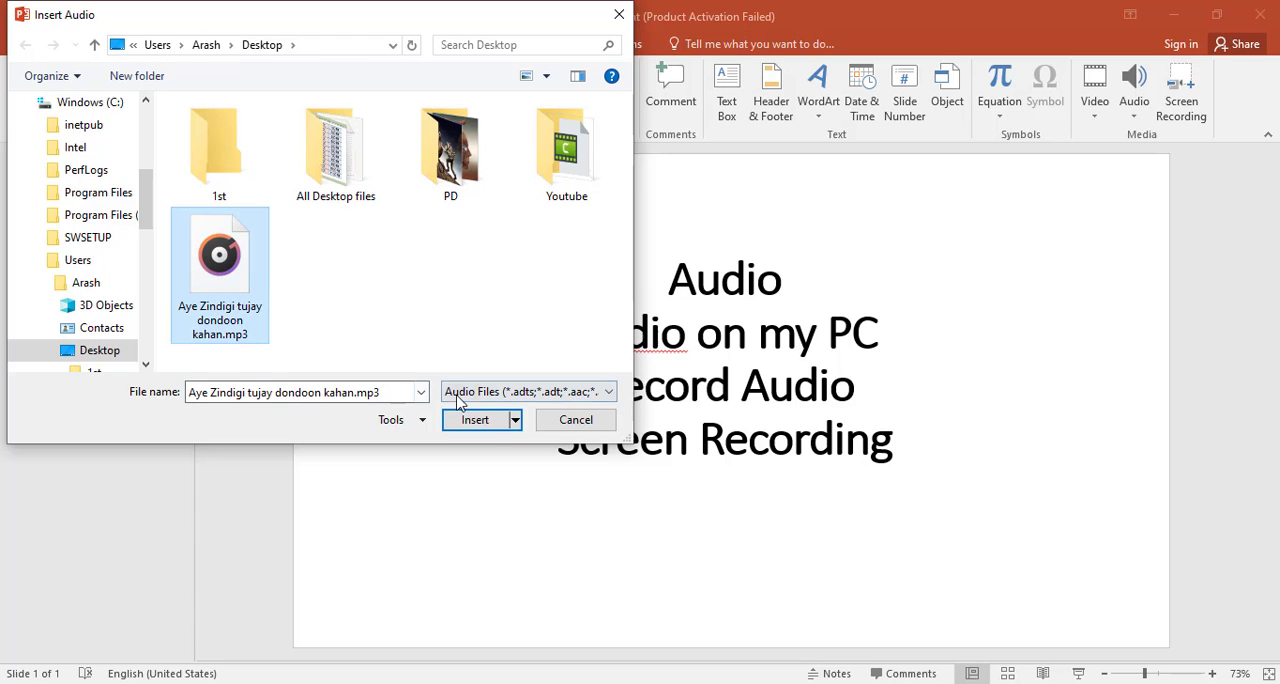
- Insert the Desktop song onto the slide, play a short preview, then pause it
{"action": "left_click", "coordinate": [475, 419]}
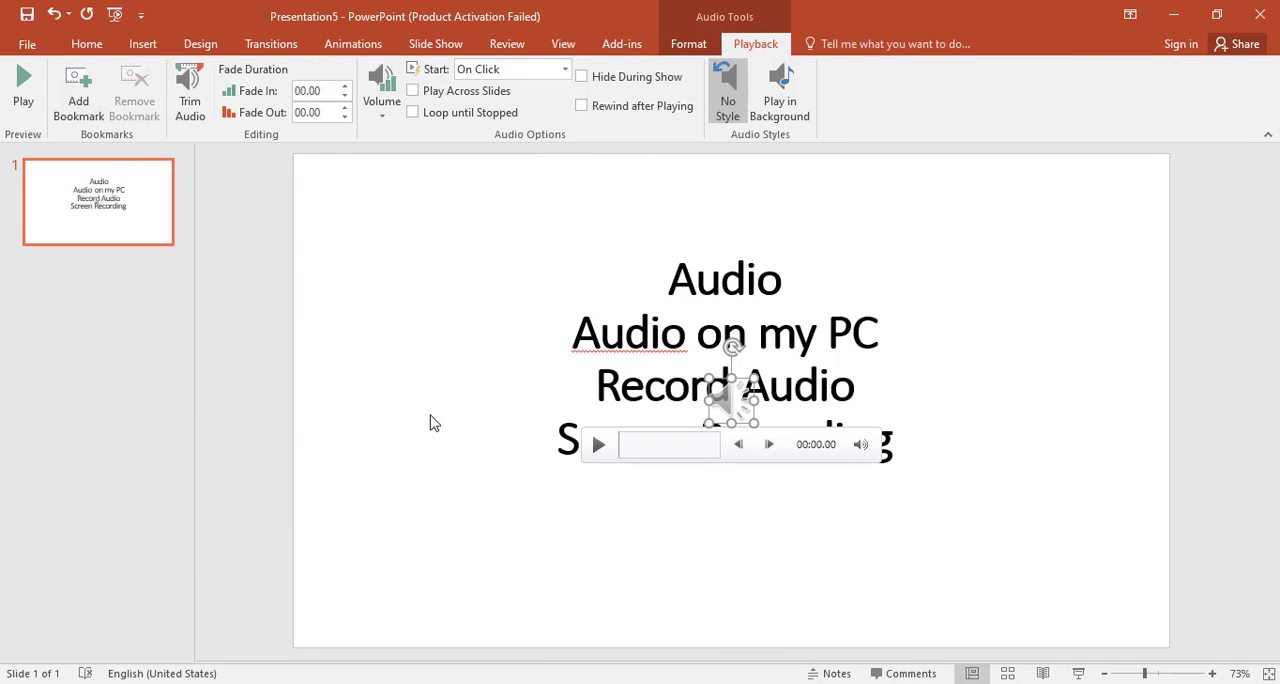
{"action": "mouse_move", "coordinate": [618, 448]}
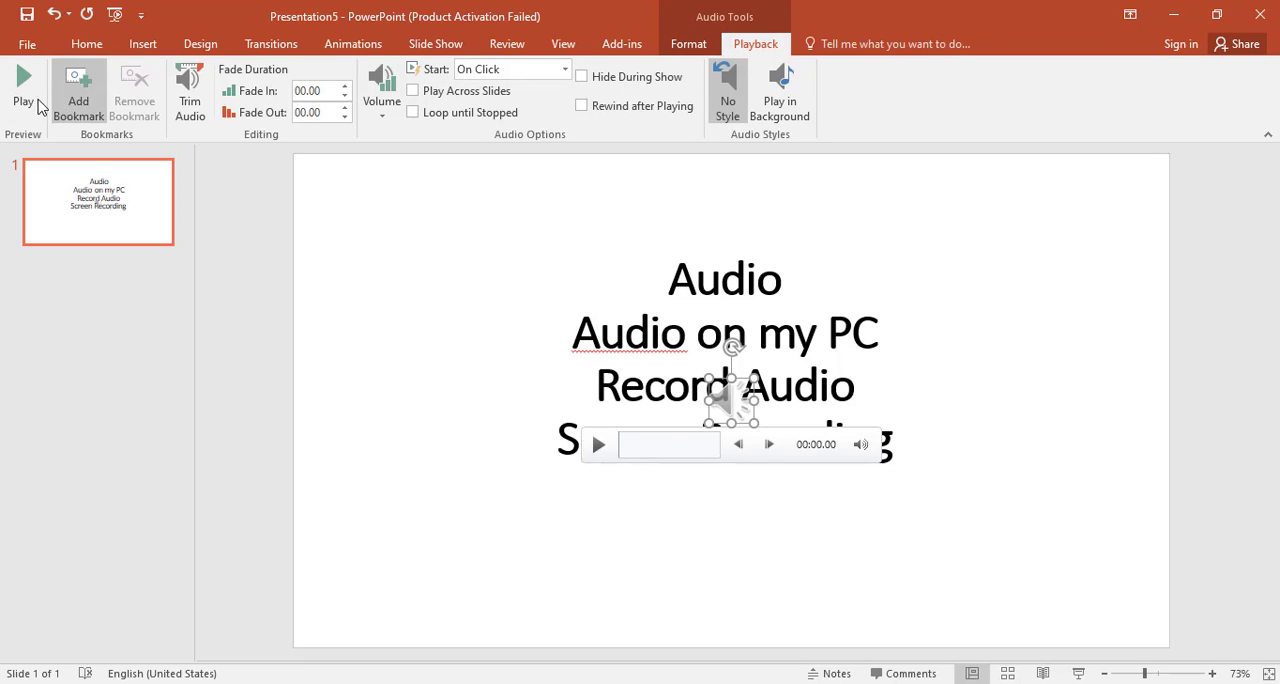
{"action": "left_click", "coordinate": [22, 85]}
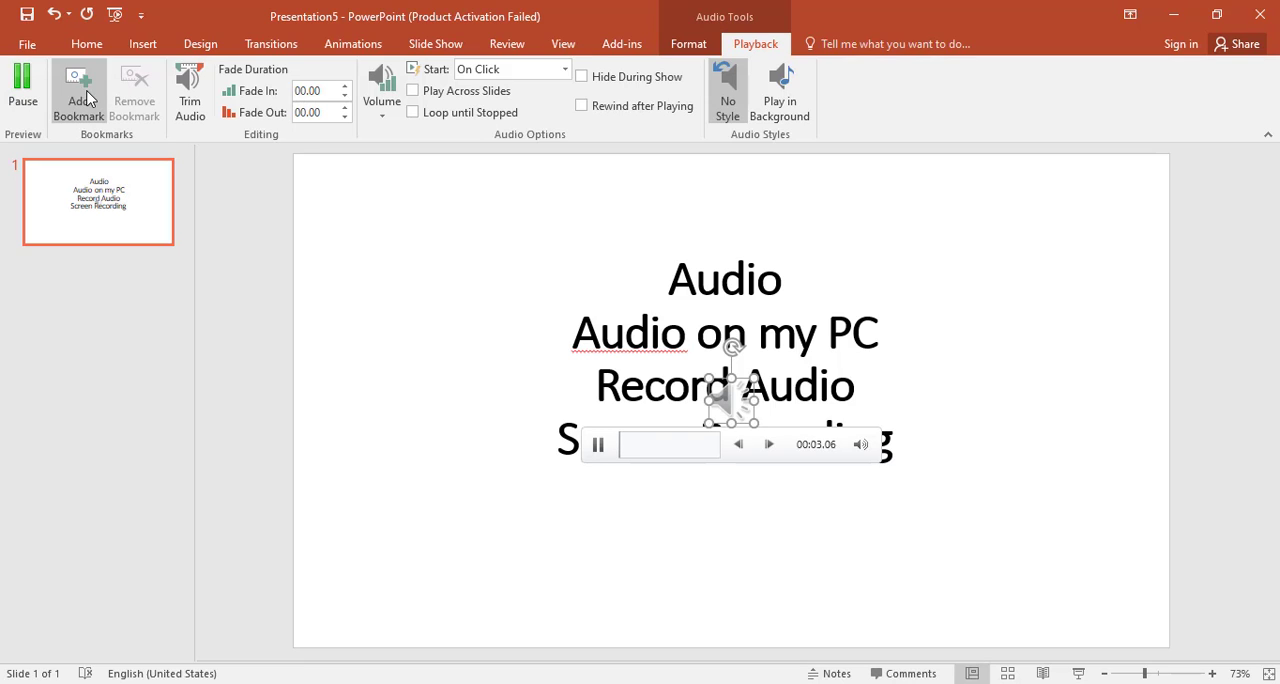
{"action": "mouse_move", "coordinate": [855, 112]}
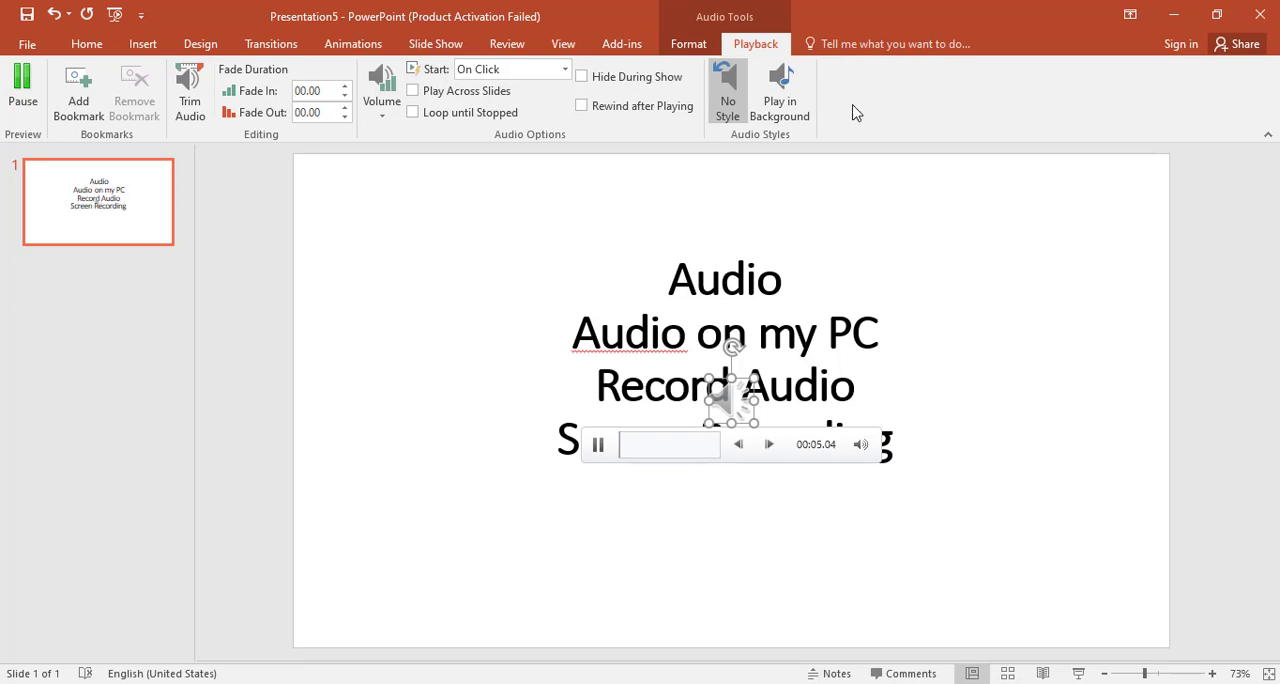
{"action": "mouse_move", "coordinate": [581, 105]}
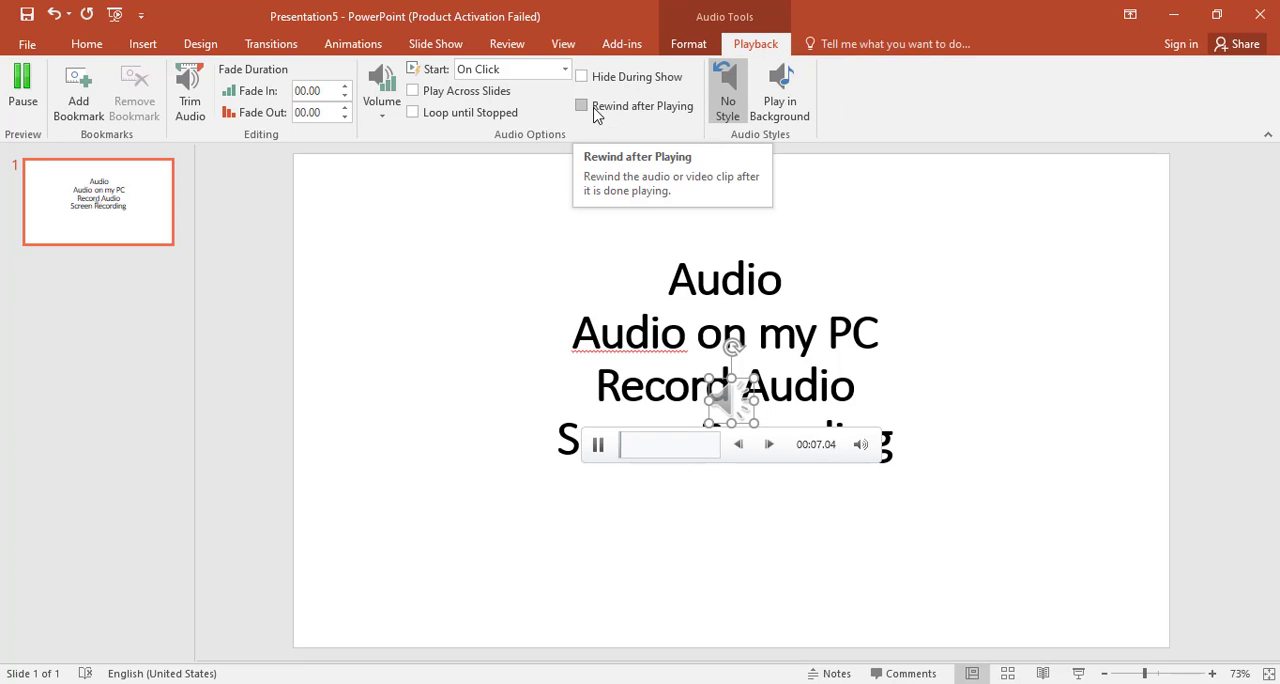
{"action": "left_click", "coordinate": [22, 90]}
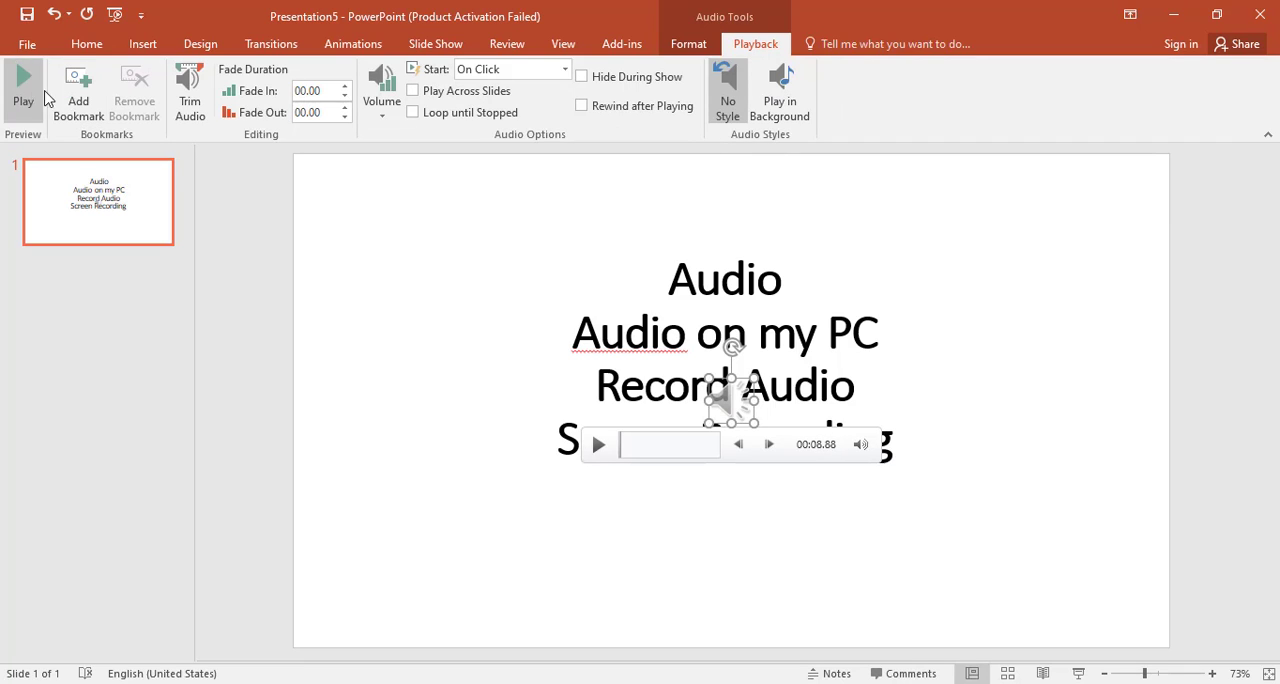
{"action": "mouse_move", "coordinate": [490, 91]}
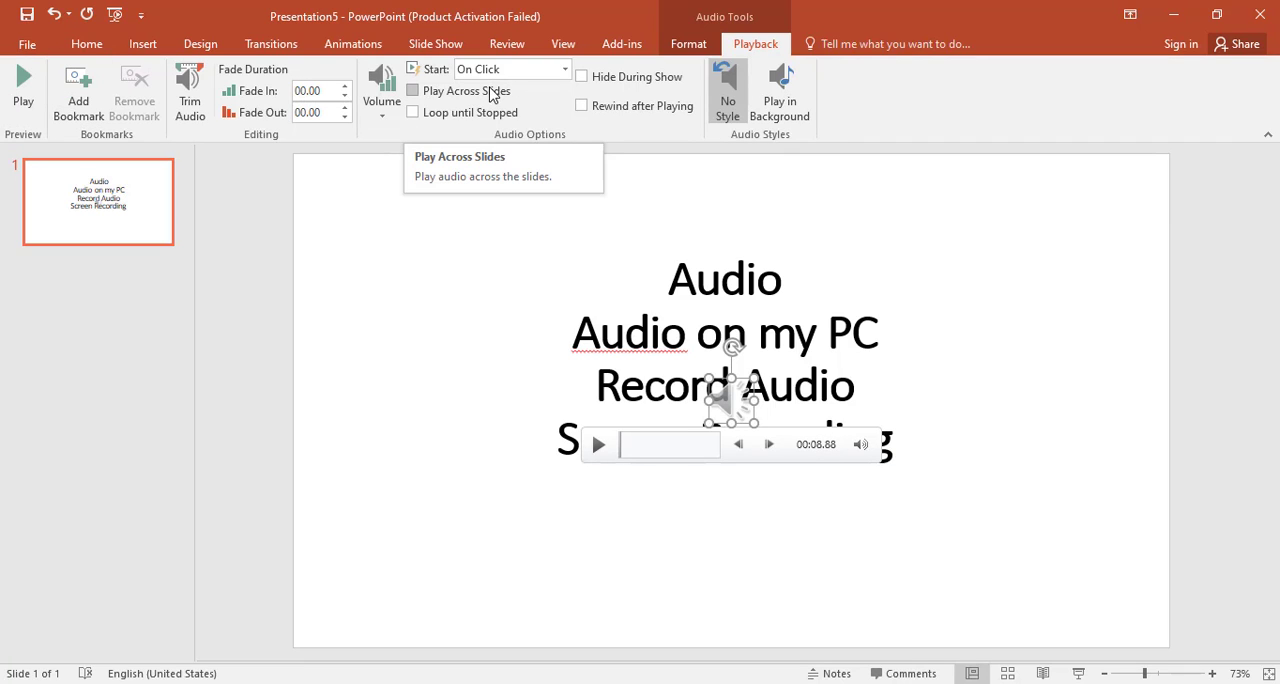
{"action": "mouse_move", "coordinate": [688, 43]}
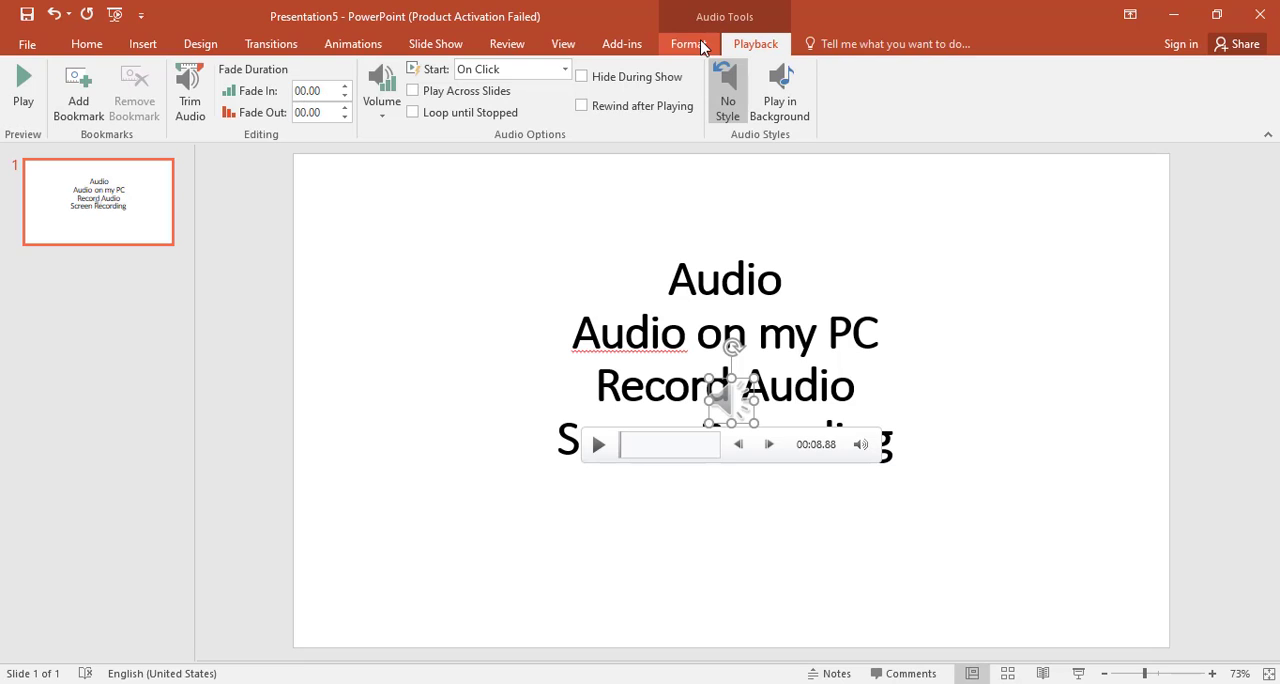
{"action": "mouse_move", "coordinate": [751, 447]}
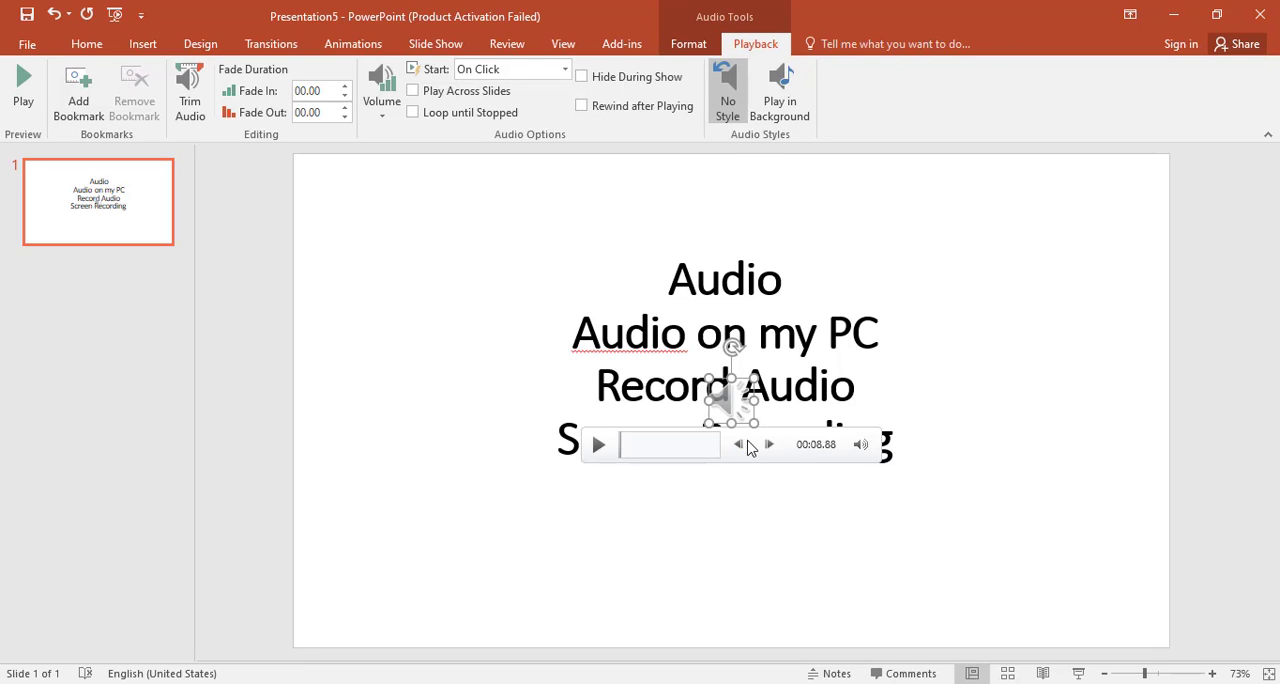
{"action": "mouse_move", "coordinate": [805, 442]}
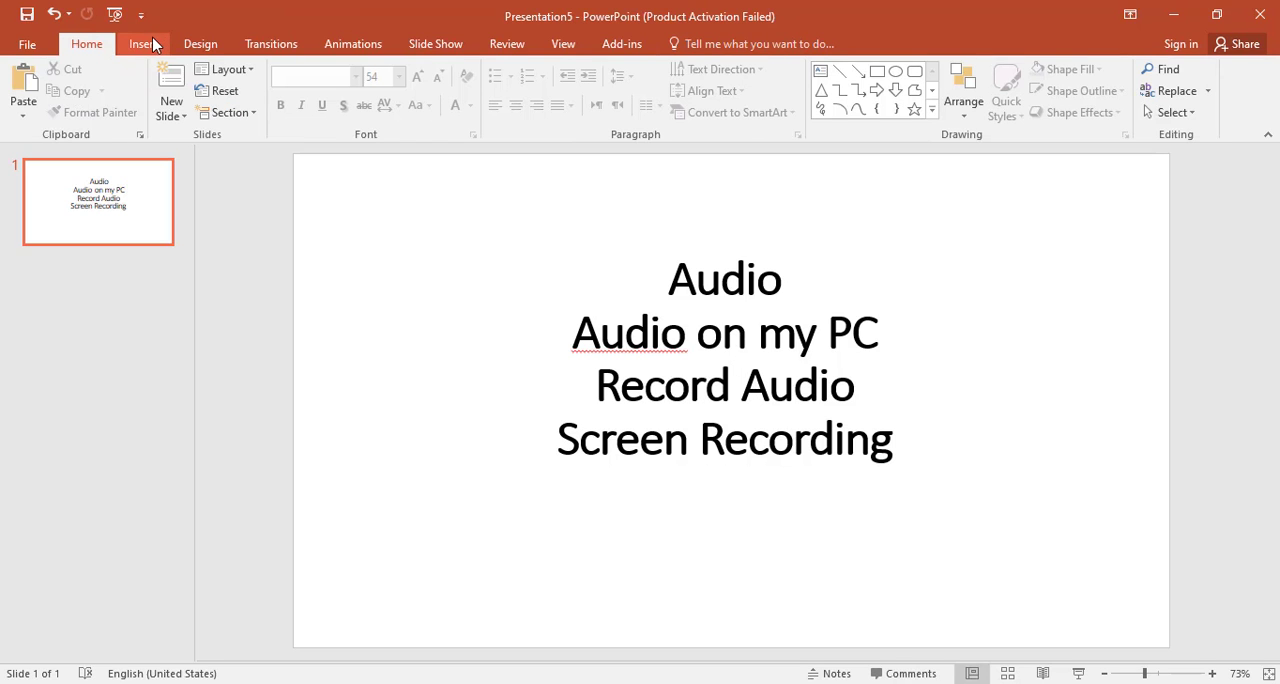
- Record a five-second microphone clip named 'OgleTech' and add it to the slide
{"action": "left_click", "coordinate": [142, 43]}
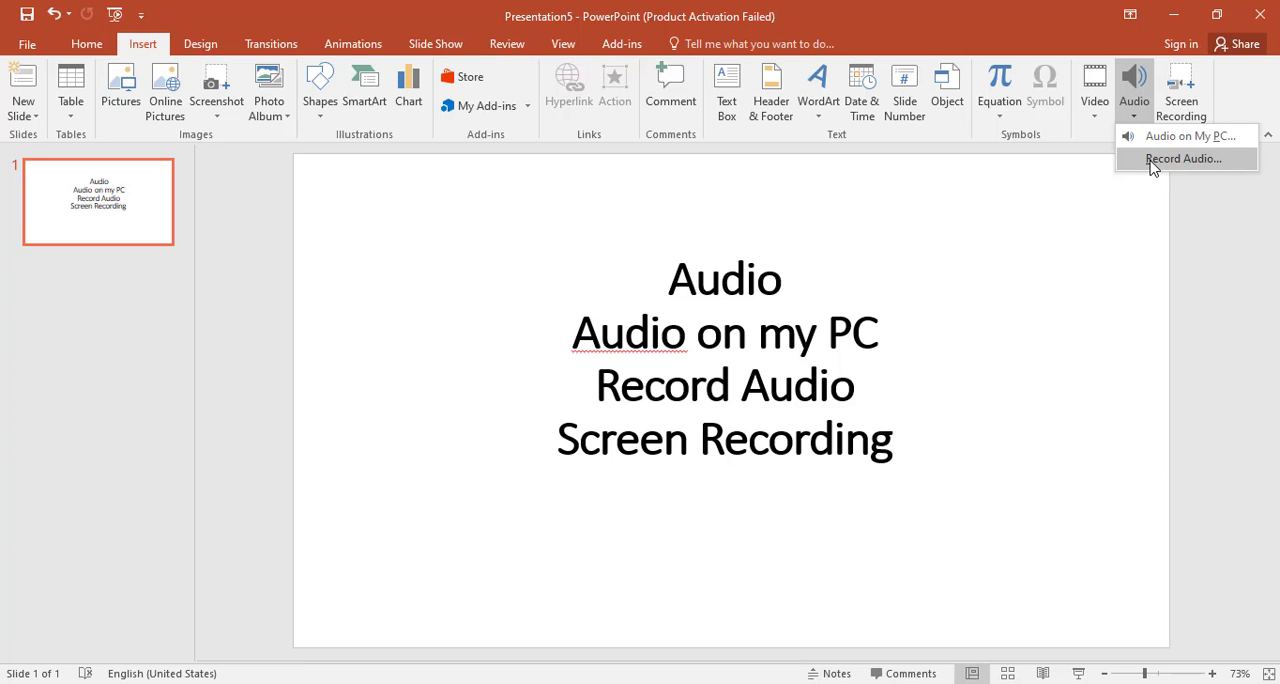
{"action": "left_click", "coordinate": [1183, 158]}
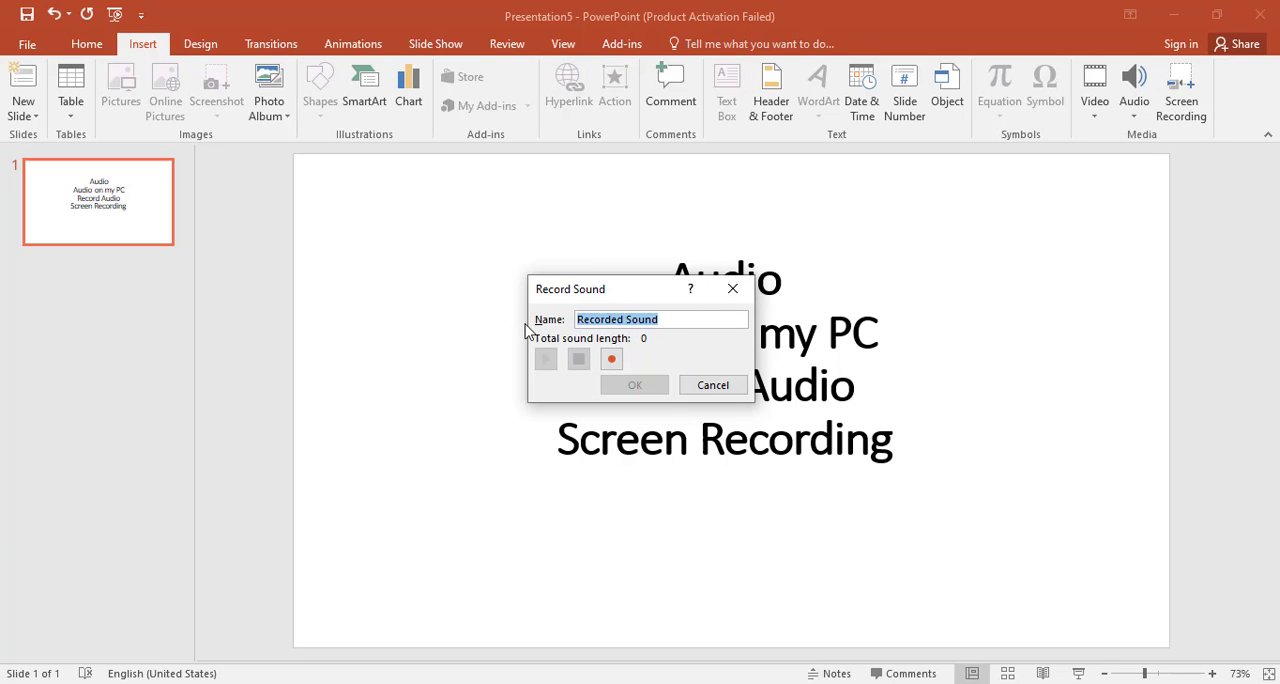
{"action": "type", "text": "OgleTe"}
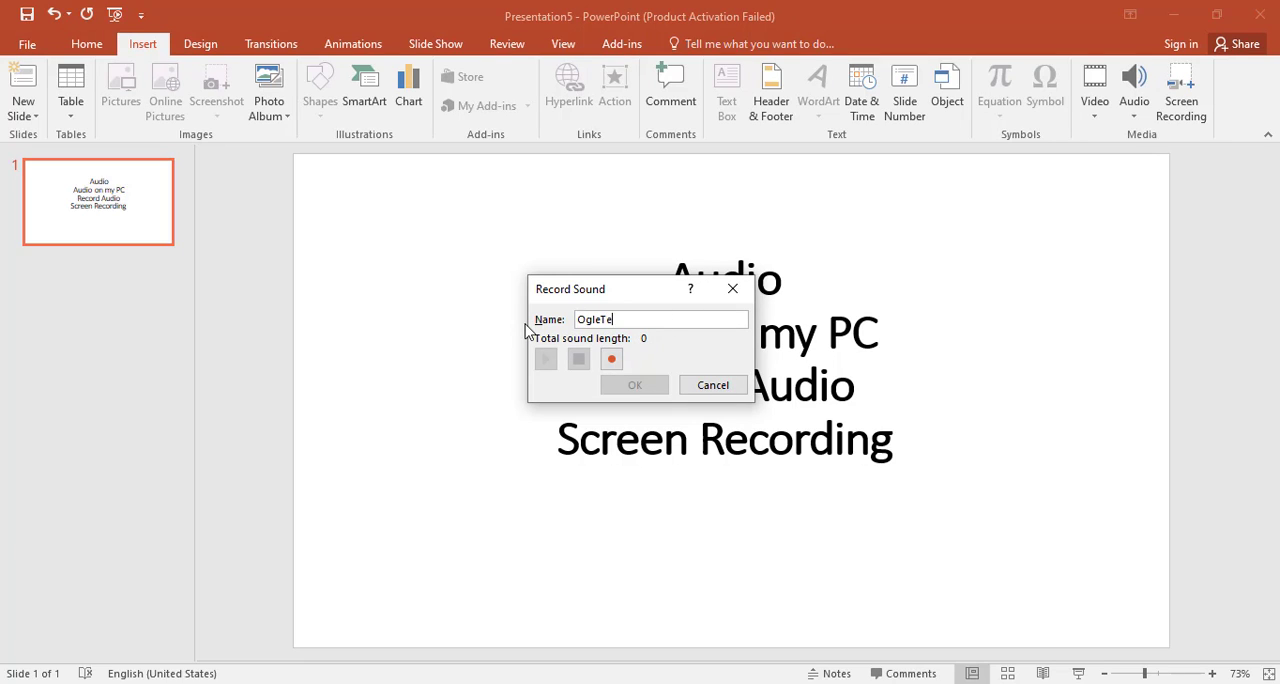
{"action": "type", "text": "ch"}
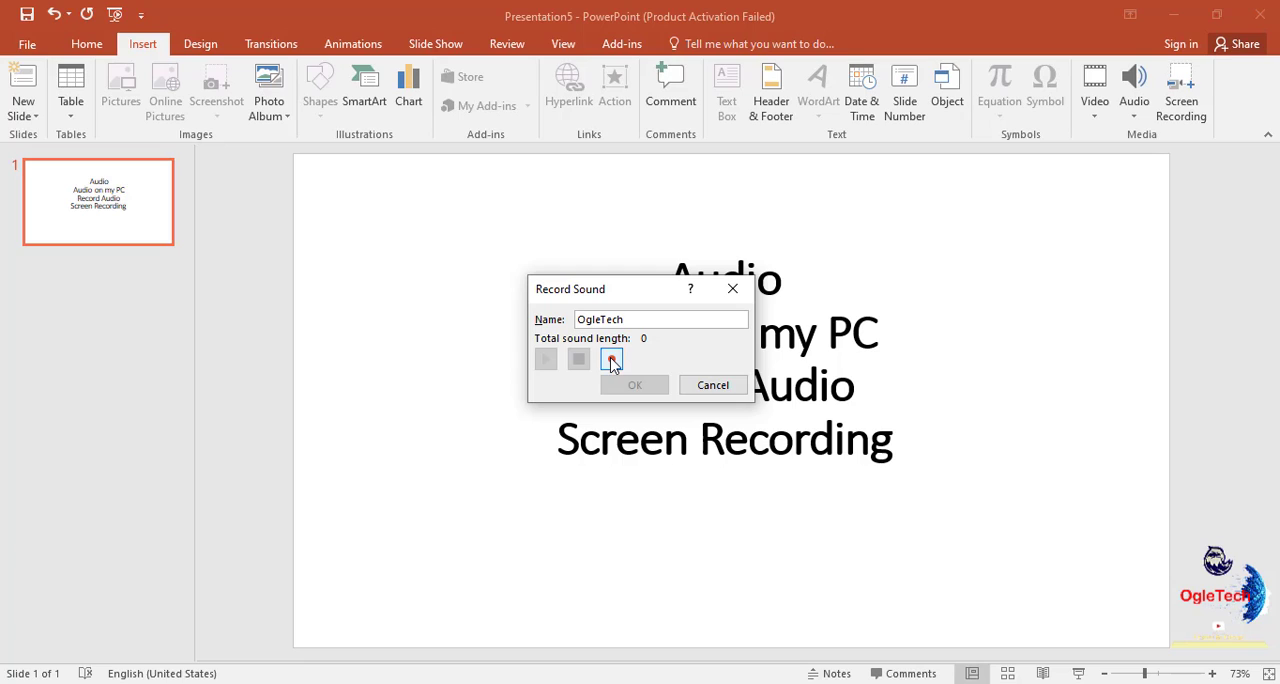
{"action": "left_click", "coordinate": [612, 359]}
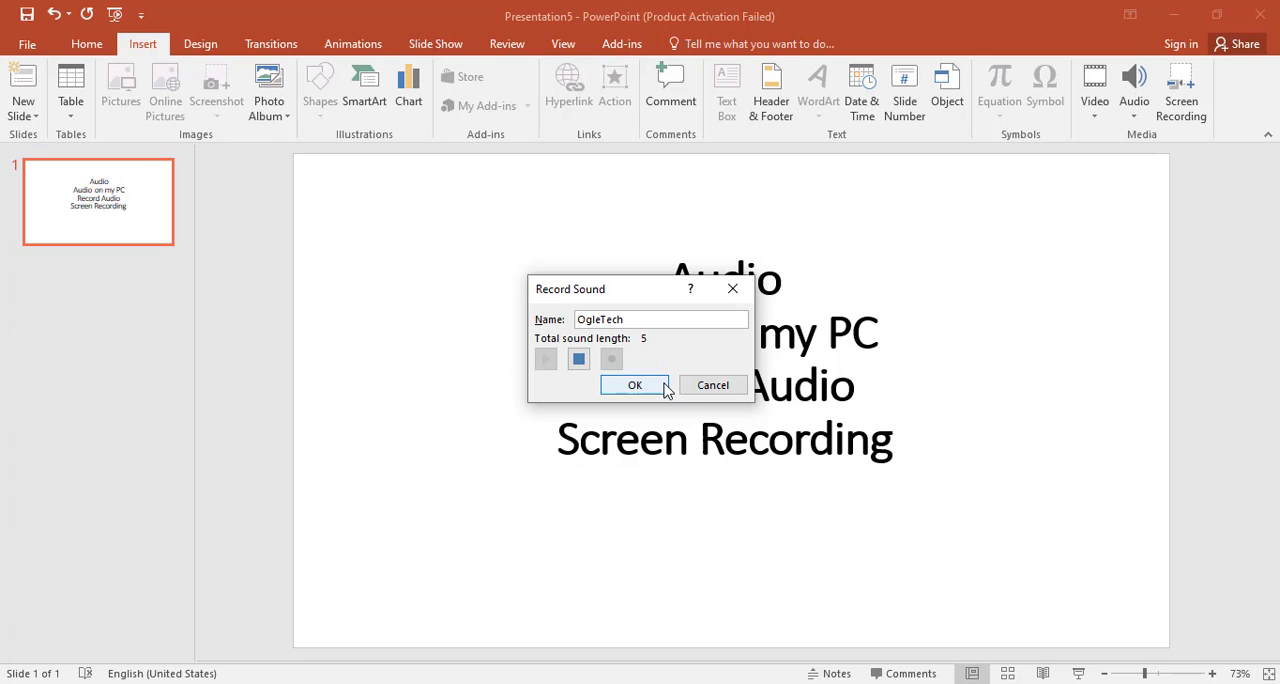
{"action": "left_click", "coordinate": [634, 385]}
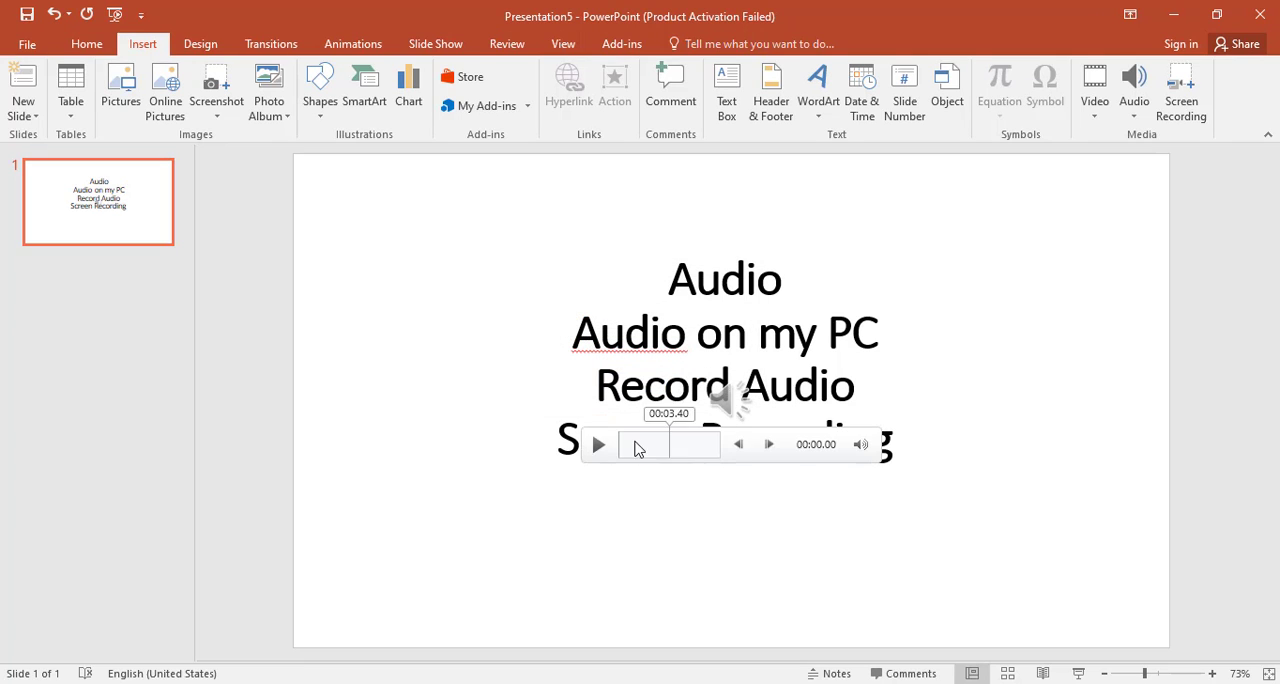
- Play the OgleTech clip from its audio control bar, then pause it
{"action": "left_click", "coordinate": [597, 444]}
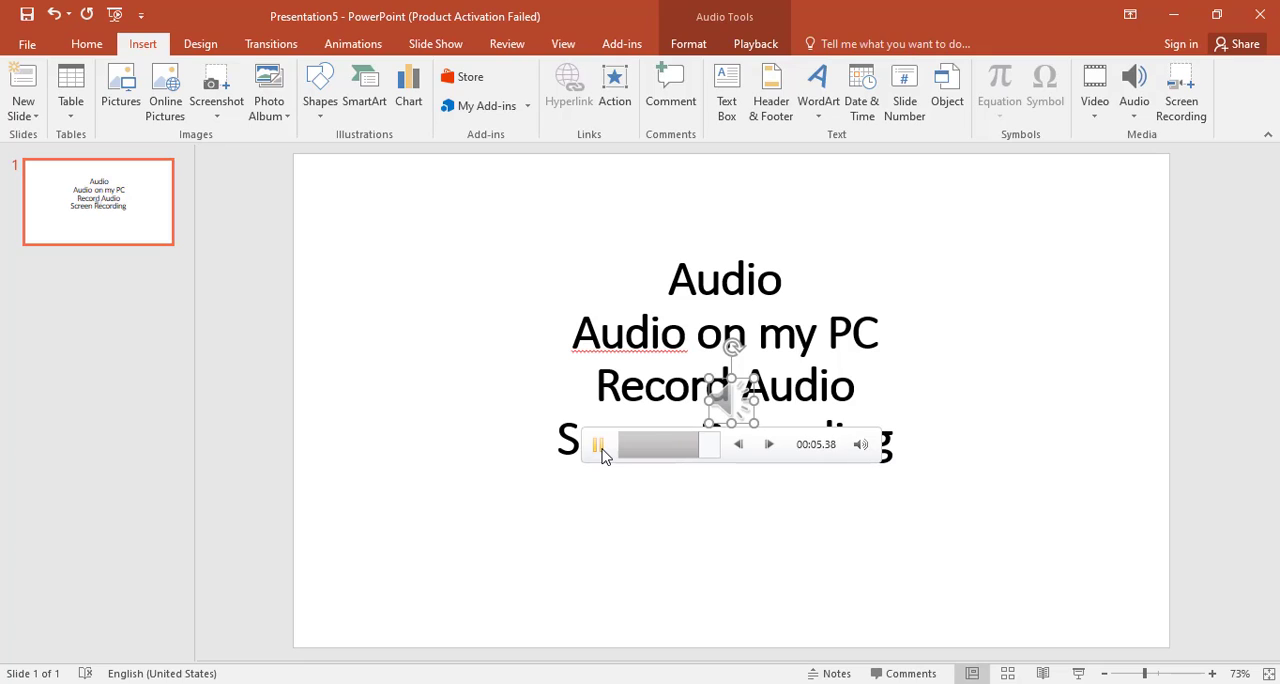
{"action": "left_click", "coordinate": [597, 444]}
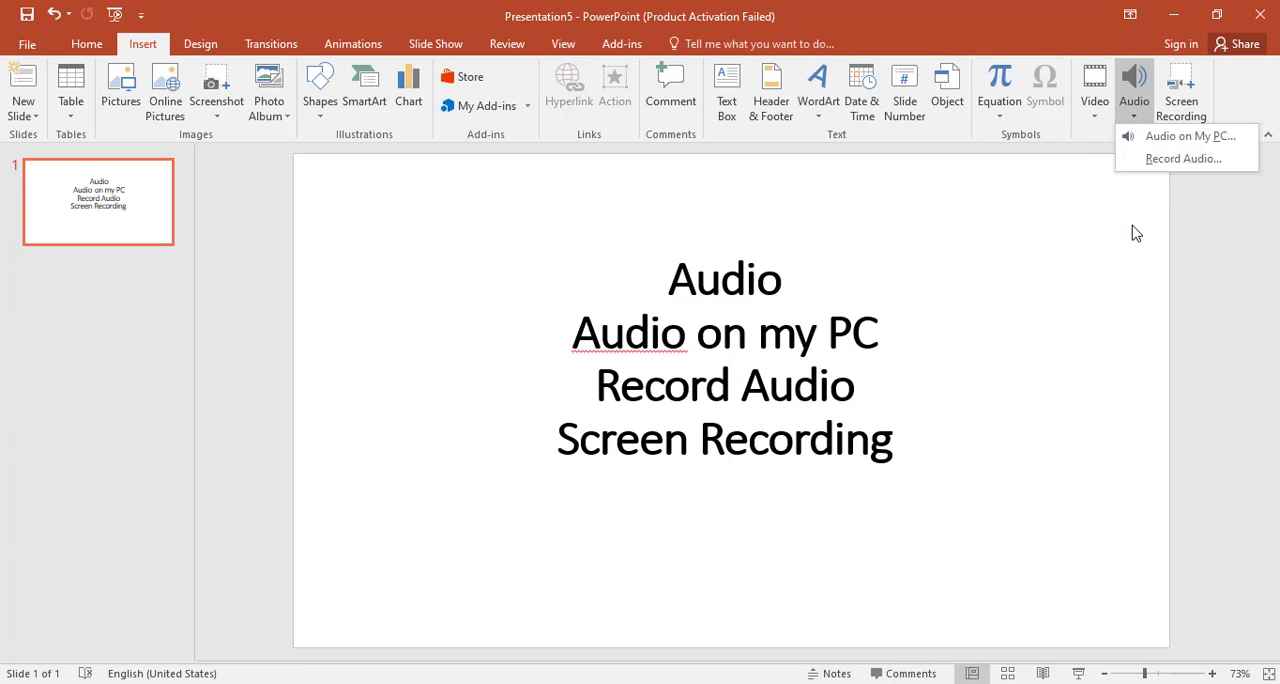
{"action": "mouse_move", "coordinate": [1181, 90]}
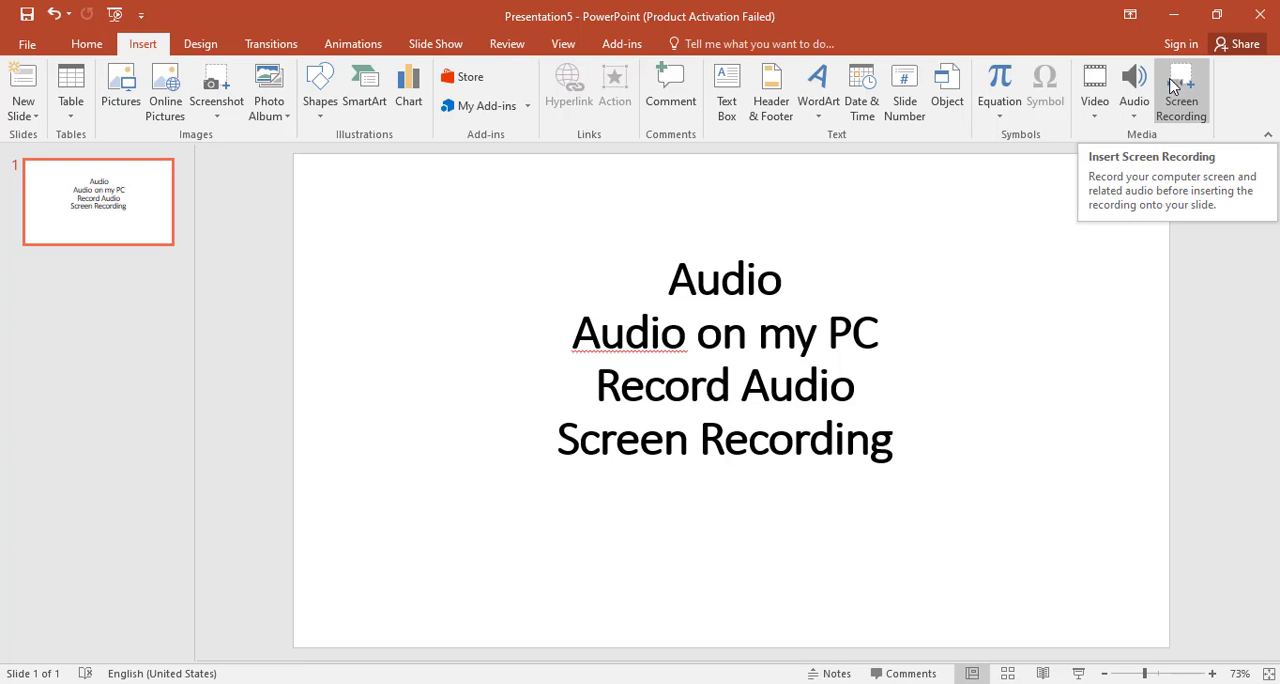
{"action": "mouse_move", "coordinate": [1181, 44]}
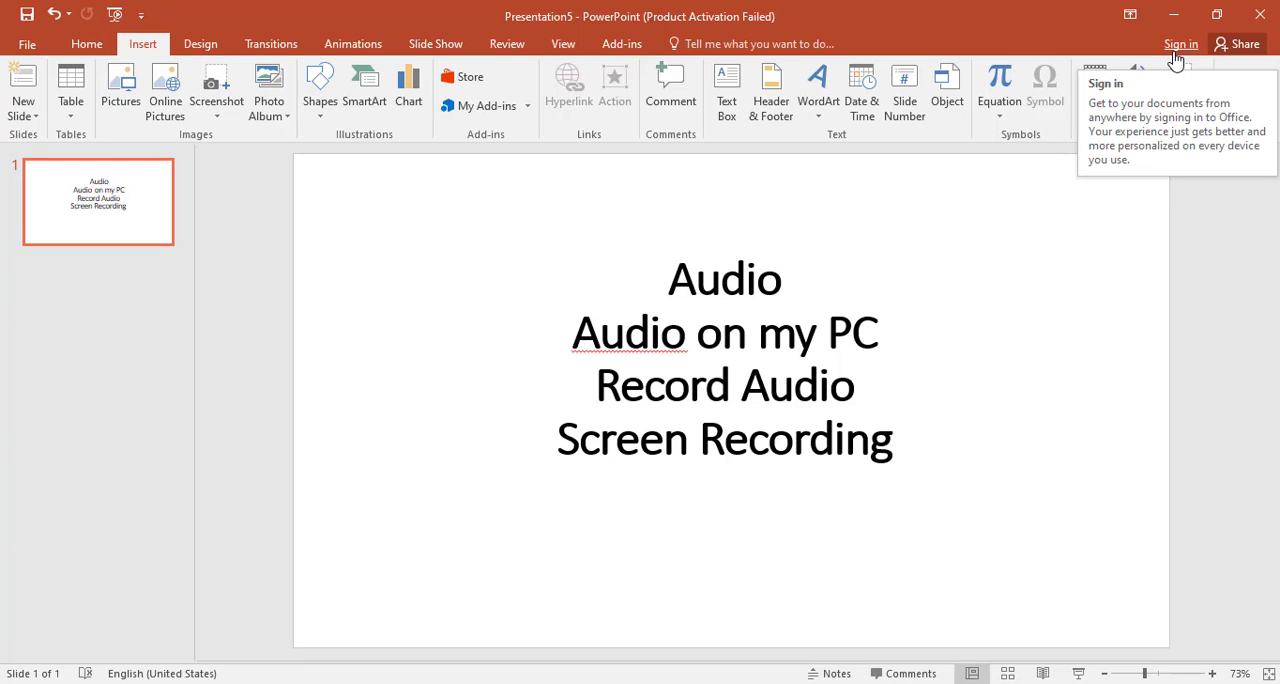
{"action": "mouse_move", "coordinate": [1181, 88]}
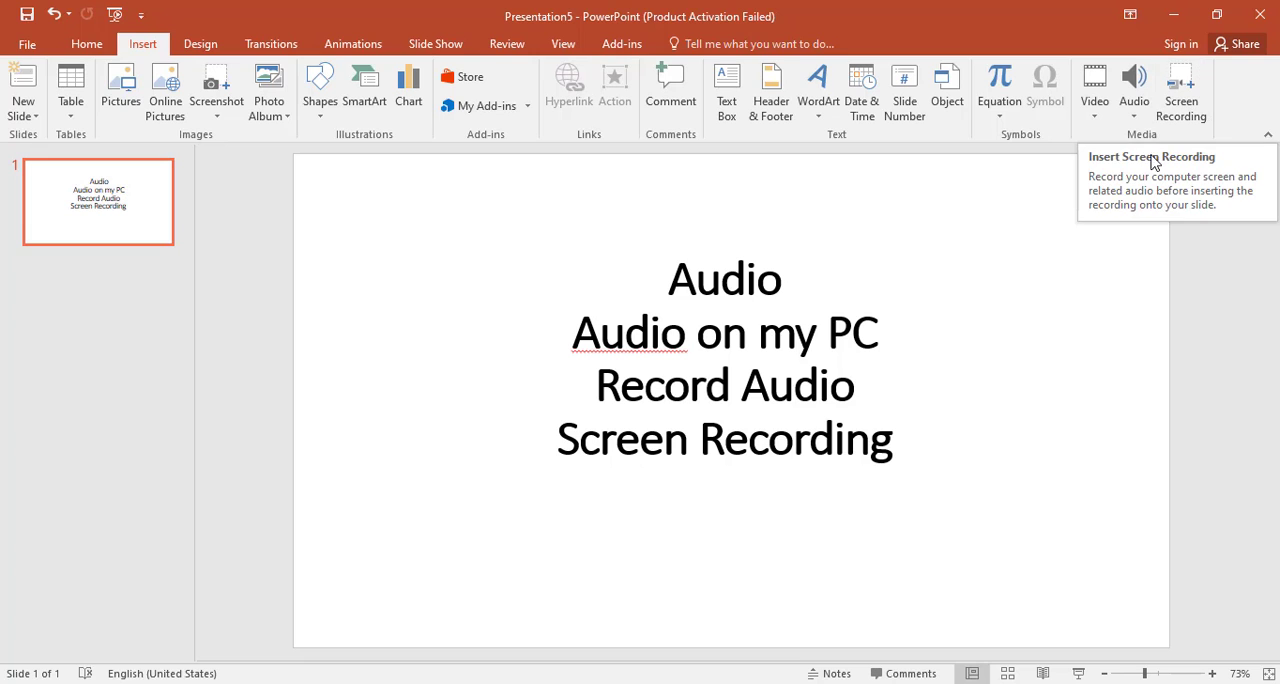
{"action": "mouse_move", "coordinate": [1181, 90]}
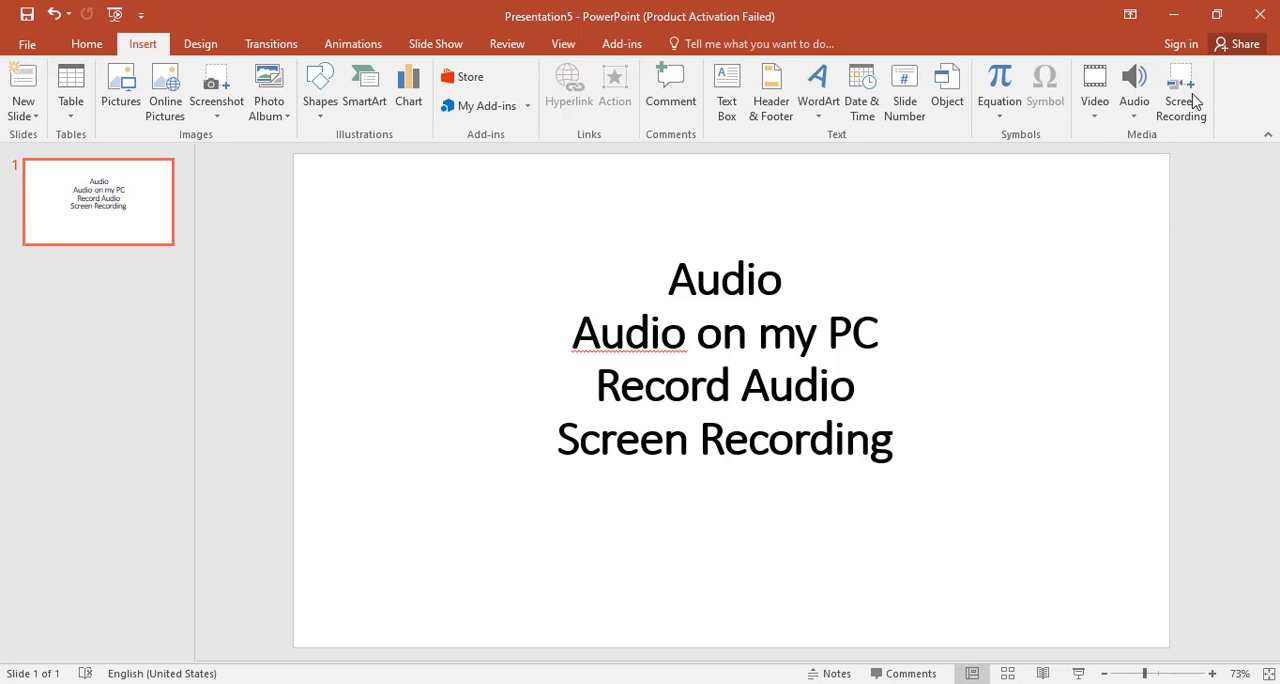
{"action": "mouse_move", "coordinate": [1181, 90]}
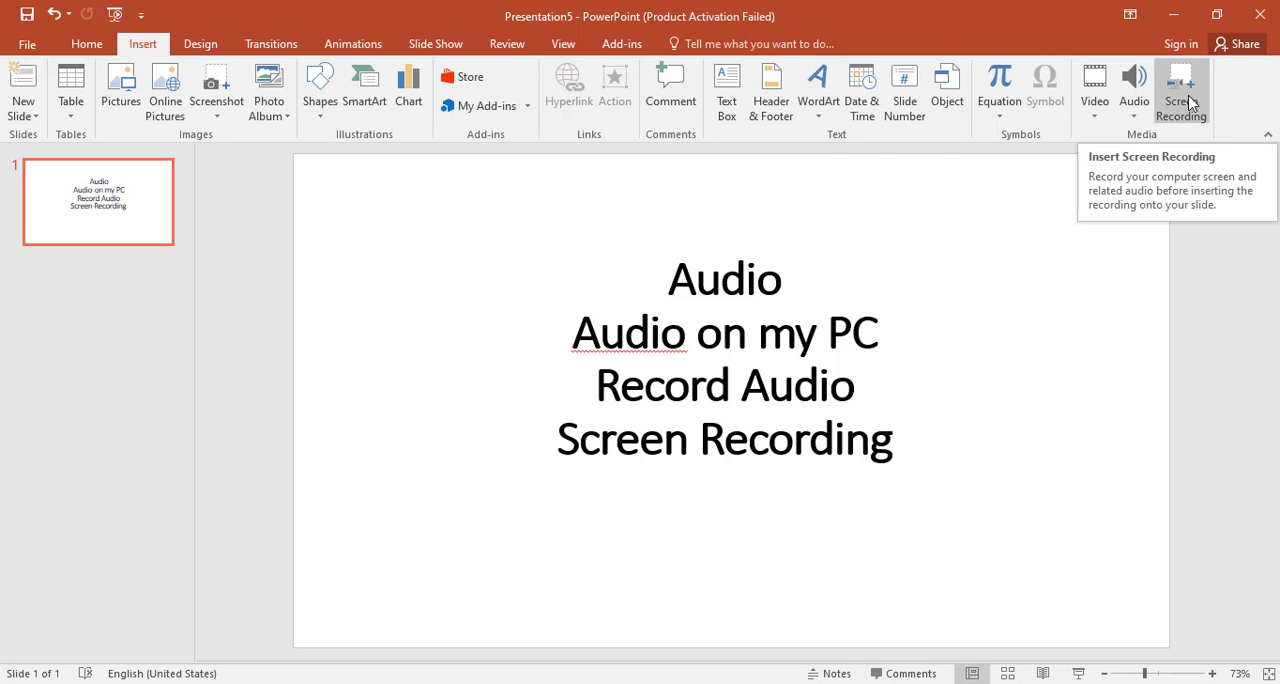
- Launch PowerPoint's Screen Recording tool from the Insert tab's Media group
{"action": "left_click", "coordinate": [1181, 90]}
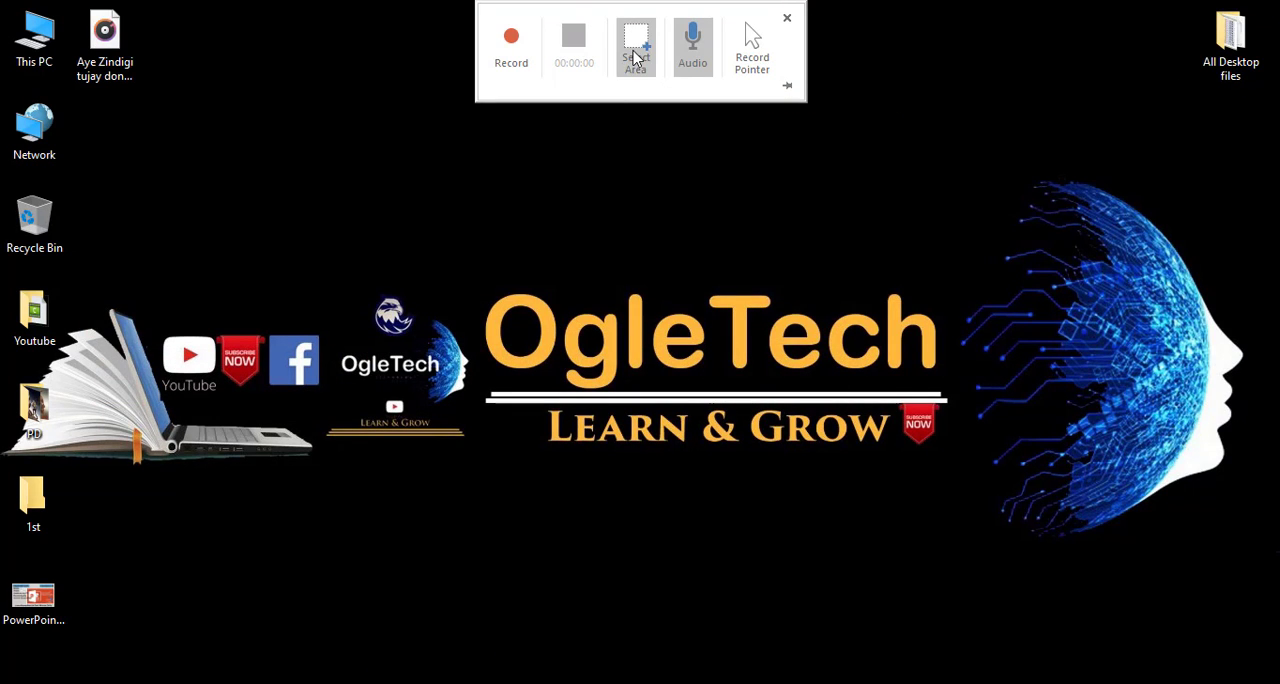
{"action": "mouse_move", "coordinate": [636, 45]}
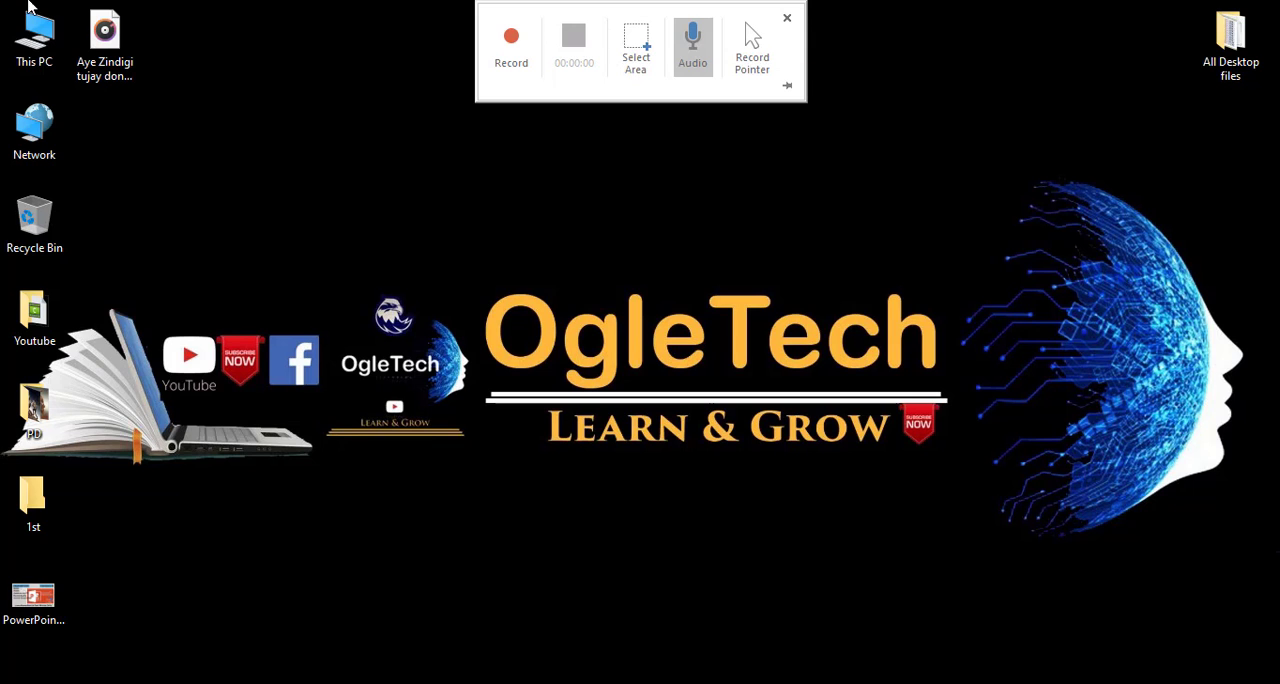
- Select the full desktop as the capture area and start recording
{"action": "left_click", "coordinate": [511, 37]}
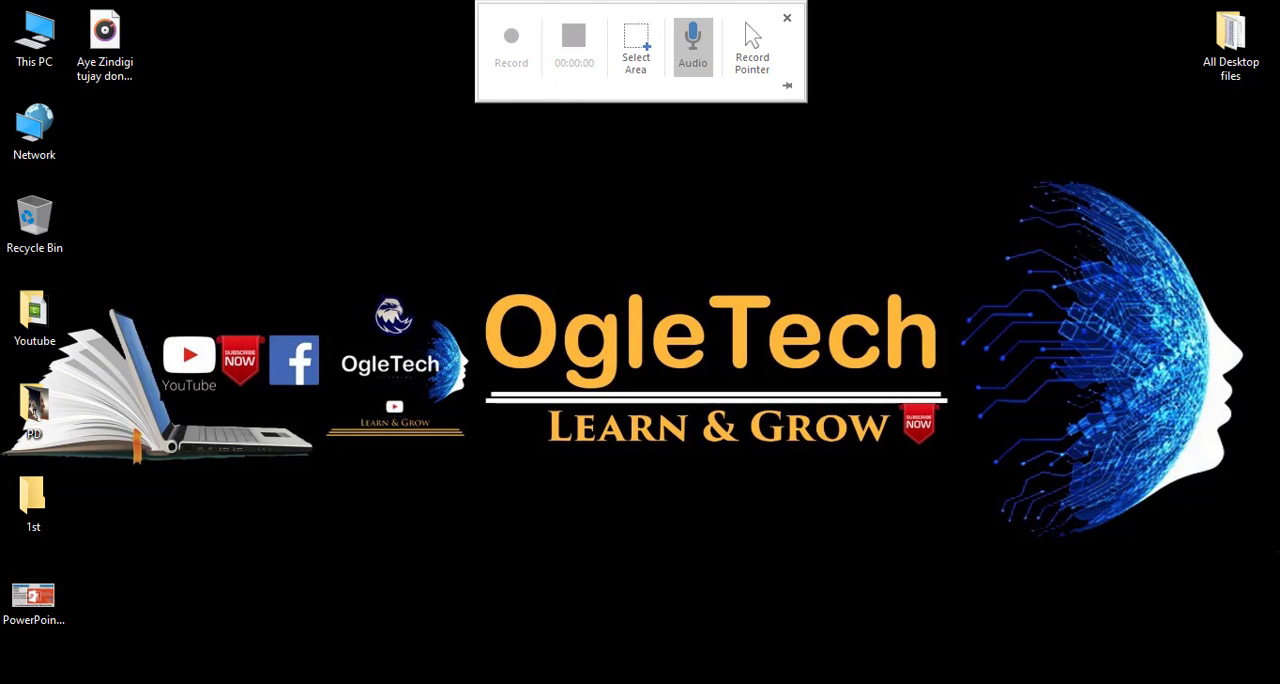
{"action": "left_click", "coordinate": [511, 37]}
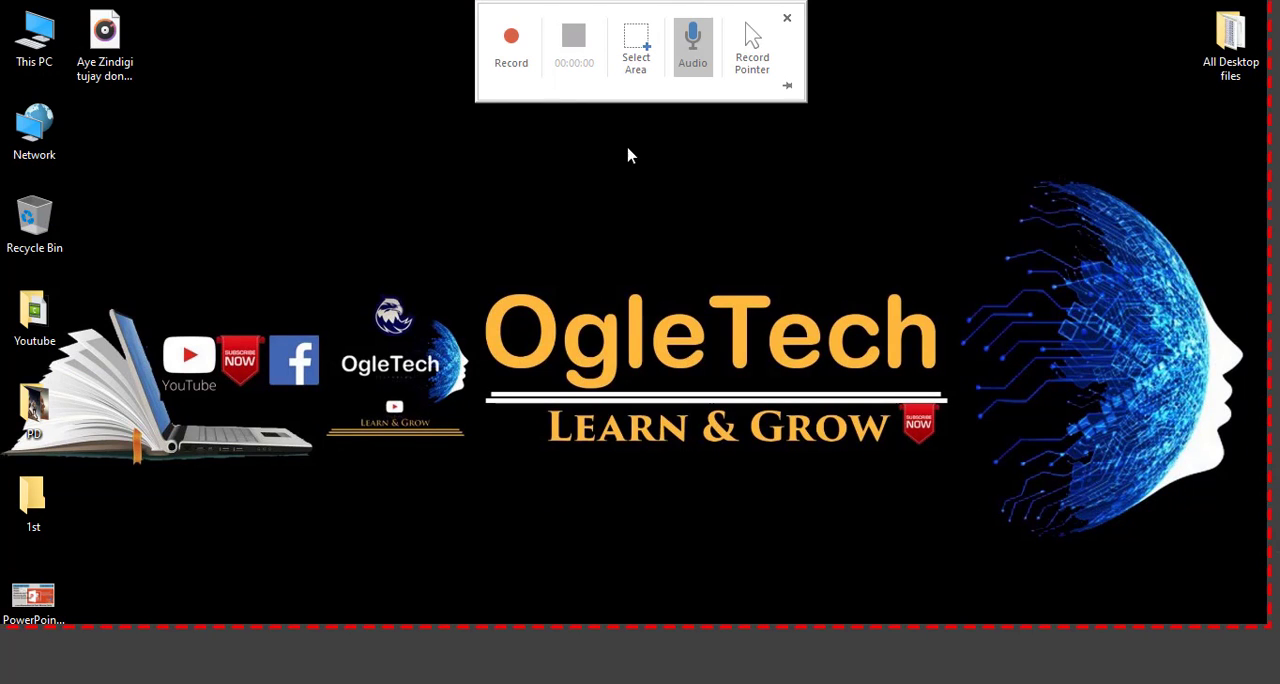
{"action": "mouse_move", "coordinate": [514, 45]}
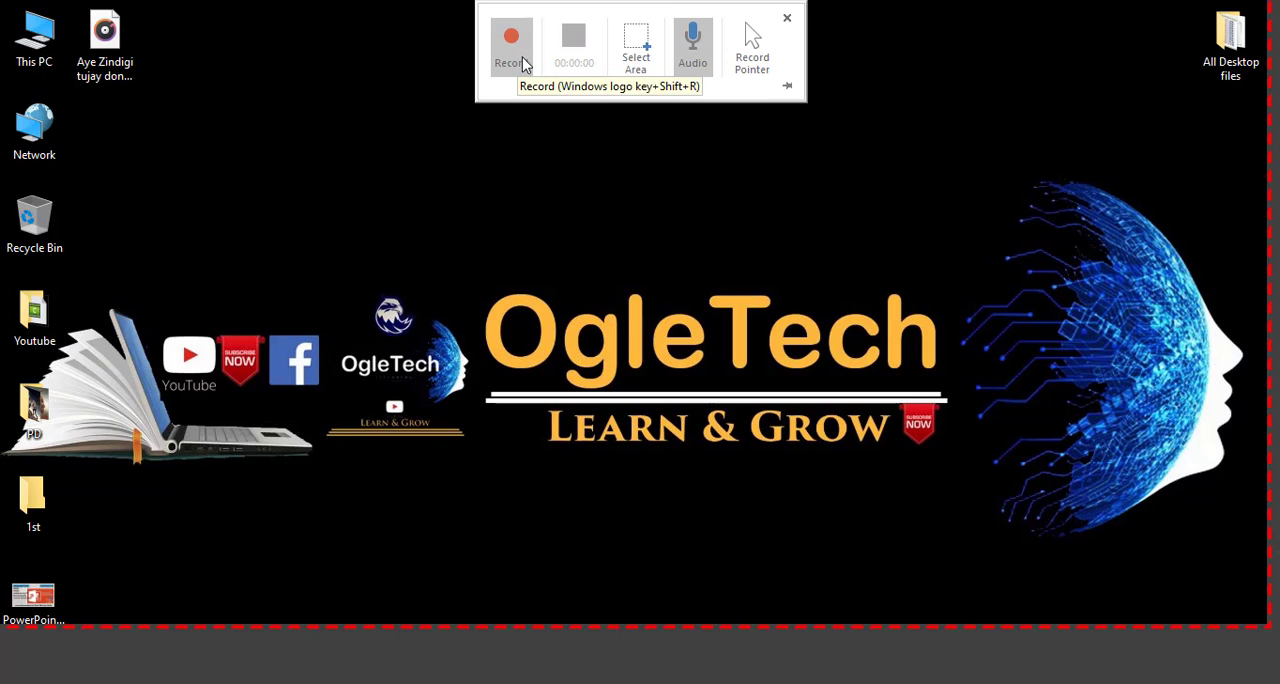
{"action": "left_click", "coordinate": [511, 40]}
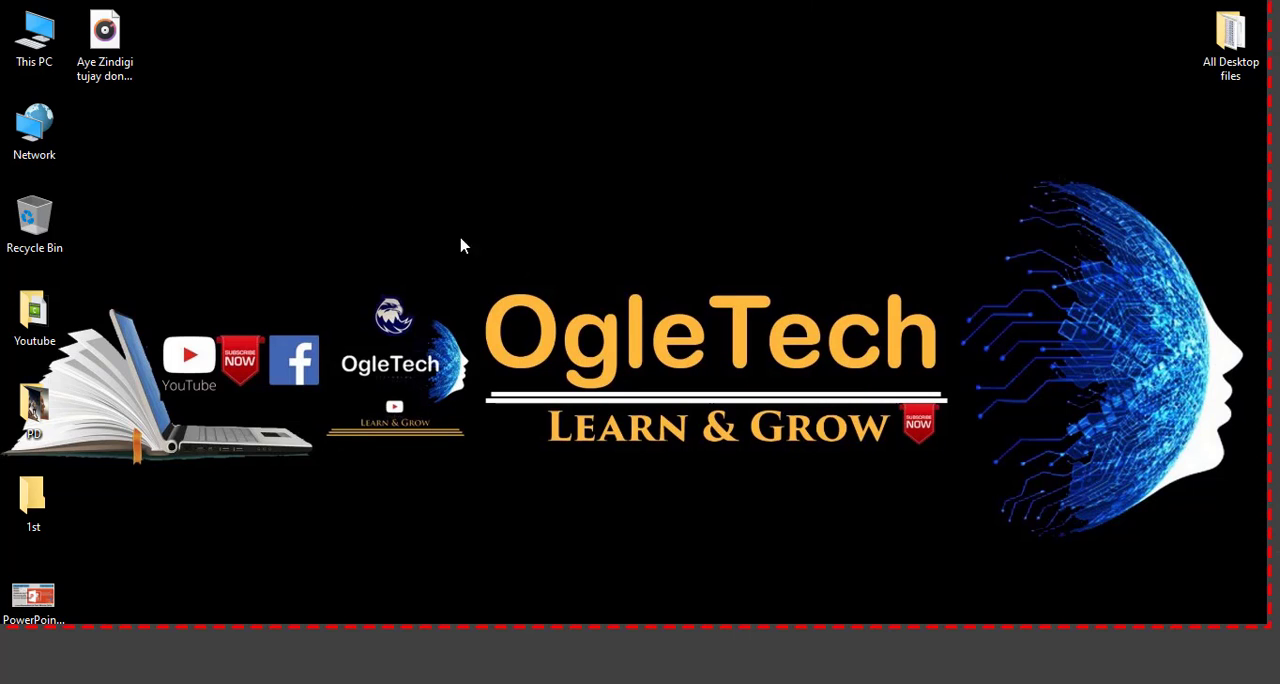
- Drag the 1st folder beside Network, then open and close PowerPoint.jpg in Photos
{"action": "left_click_drag", "start_coordinate": [33, 500], "coordinate": [103, 130]}
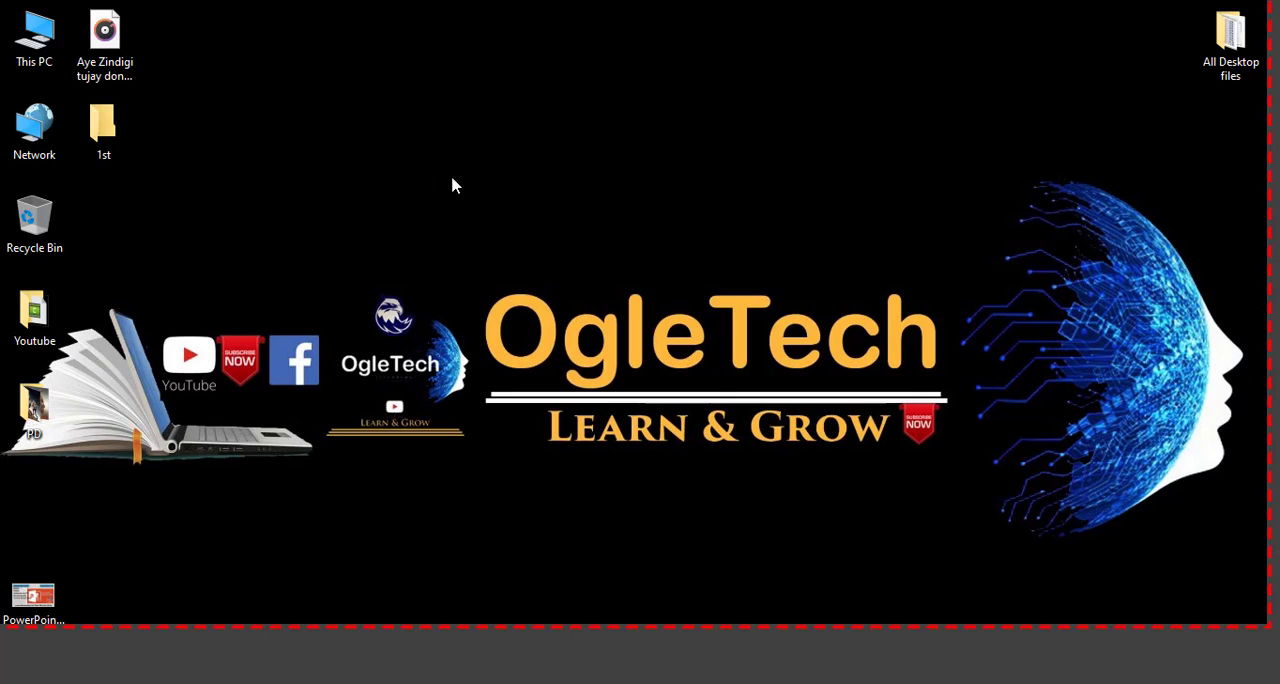
{"action": "mouse_move", "coordinate": [105, 40]}
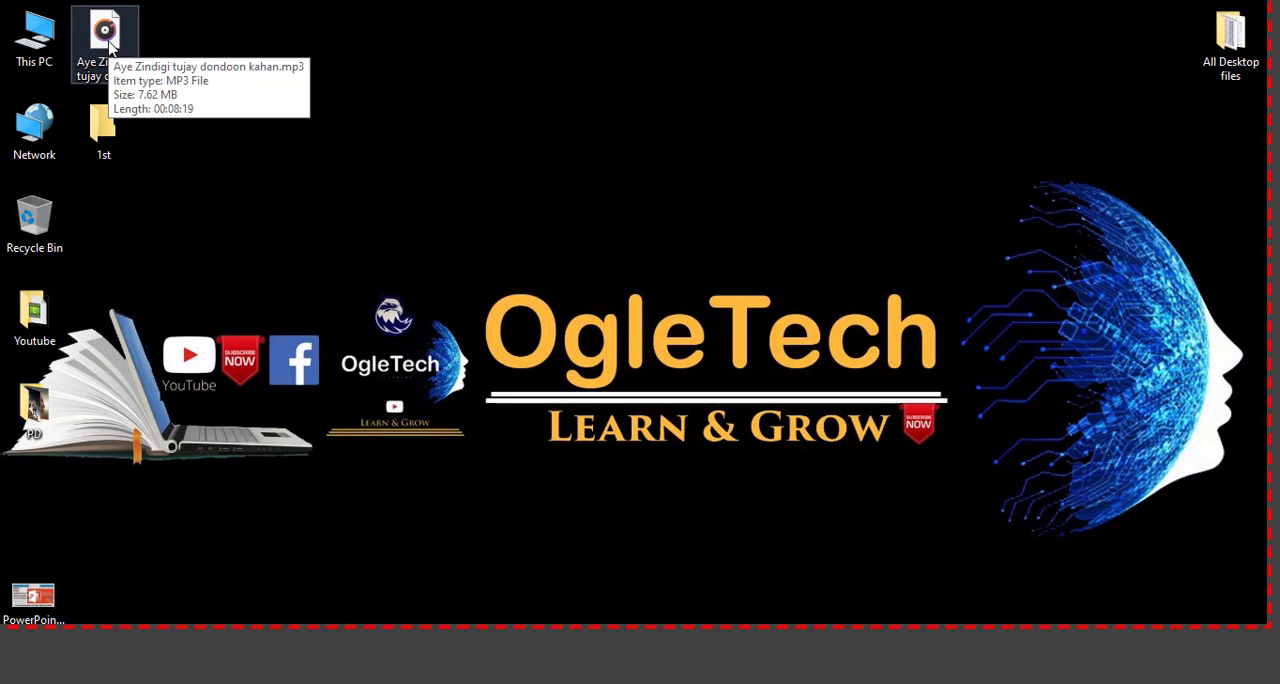
{"action": "left_click", "coordinate": [34, 600]}
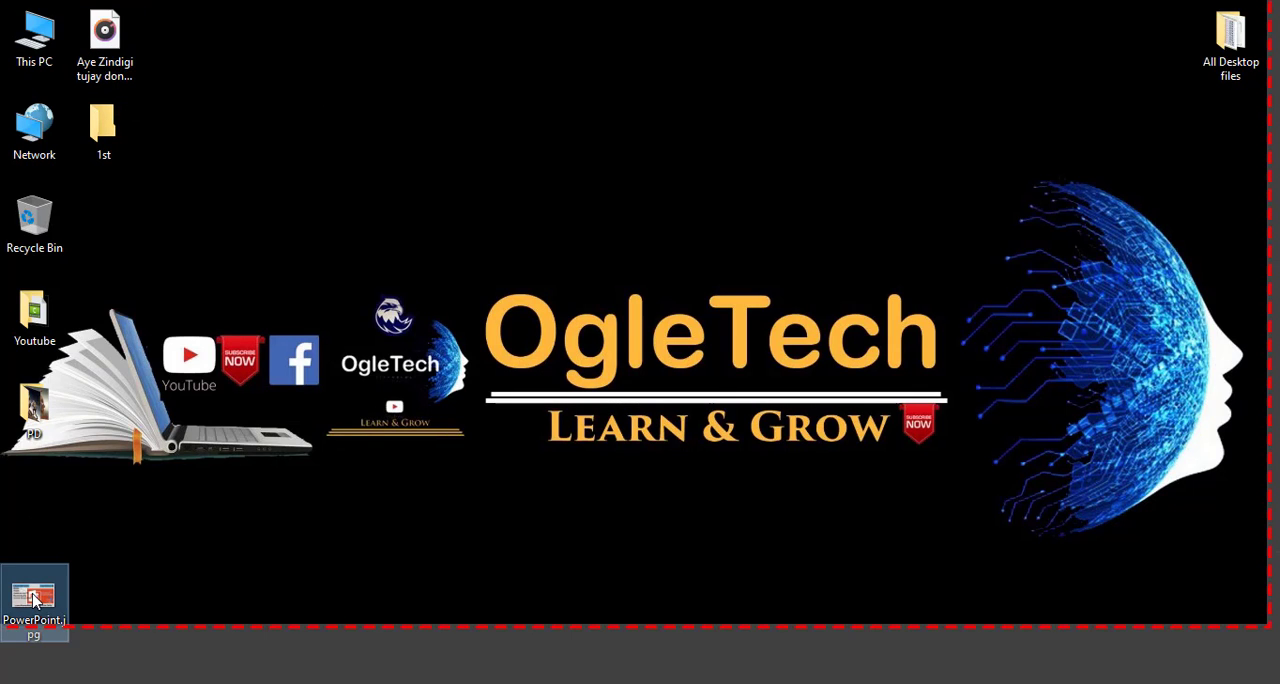
{"action": "double_click", "coordinate": [34, 600]}
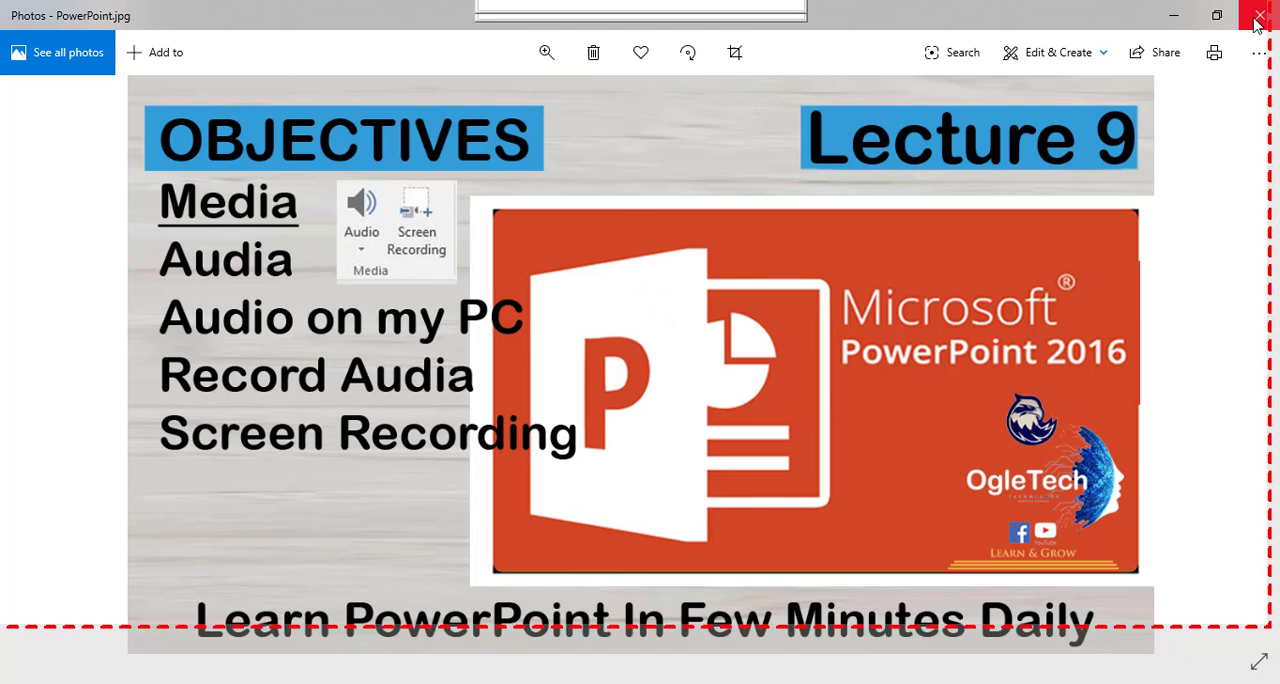
{"action": "left_click", "coordinate": [1258, 18]}
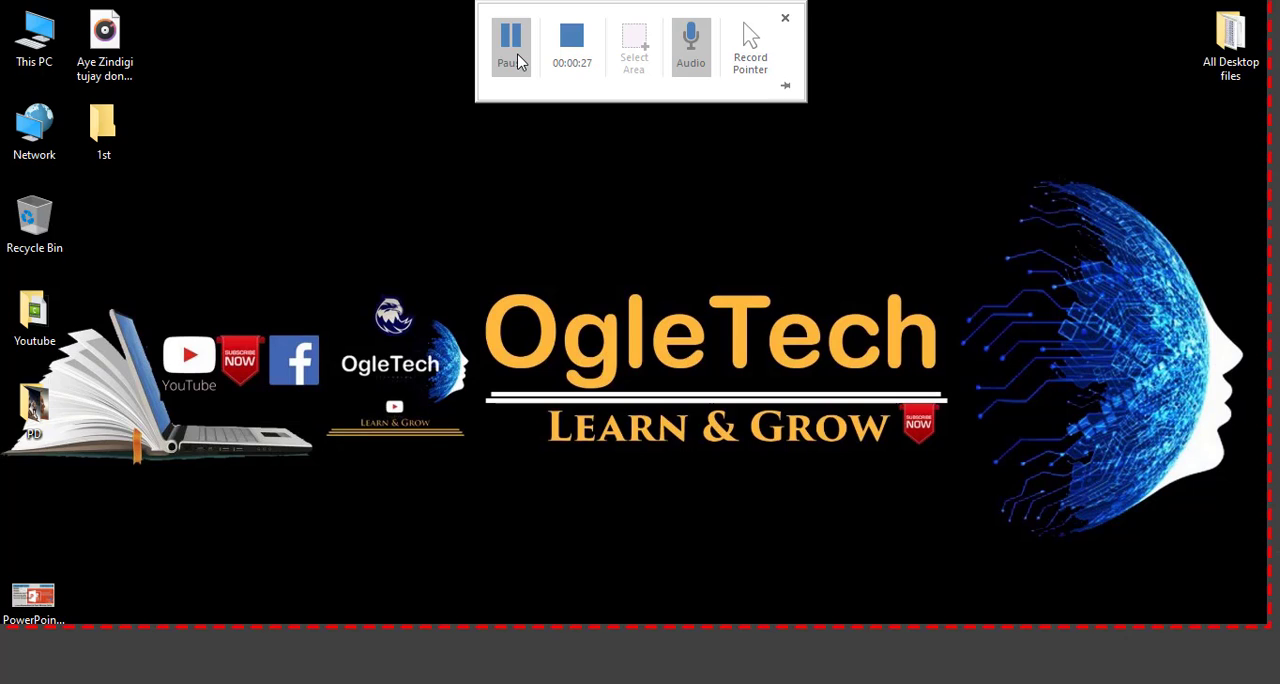
{"action": "left_click", "coordinate": [785, 18]}
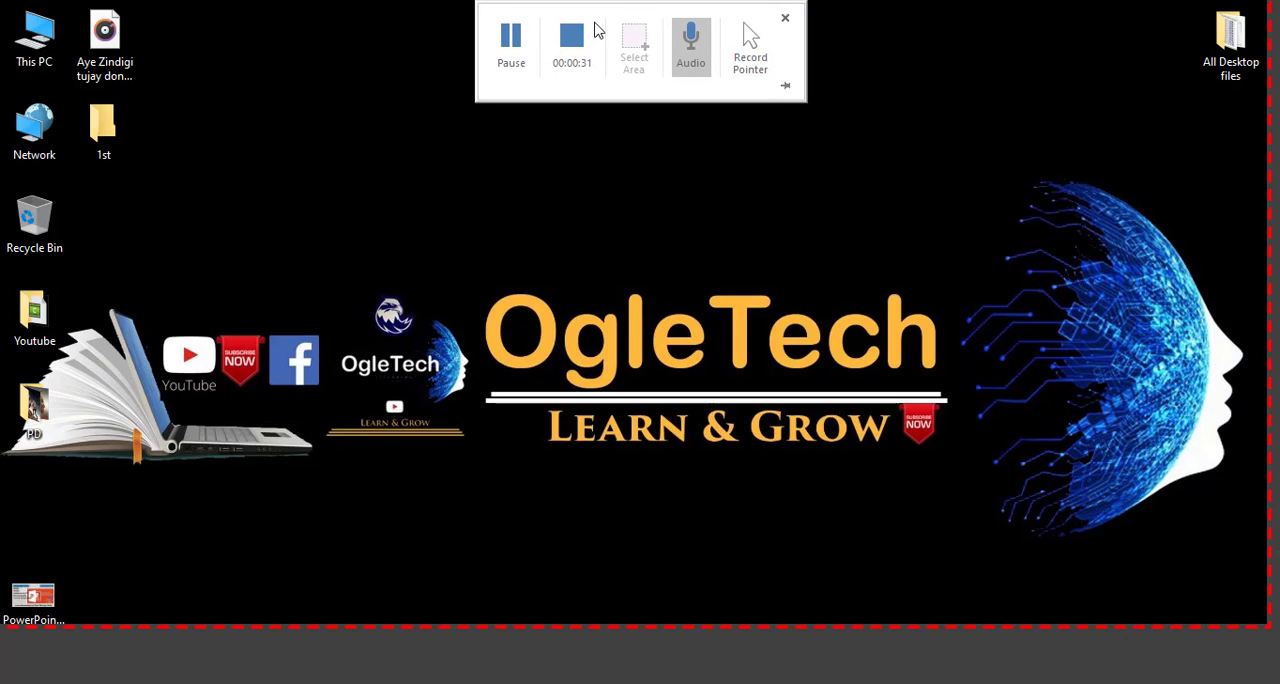
- Stop the screen recording at about 32 seconds of captured desktop activity
{"action": "left_click", "coordinate": [510, 45]}
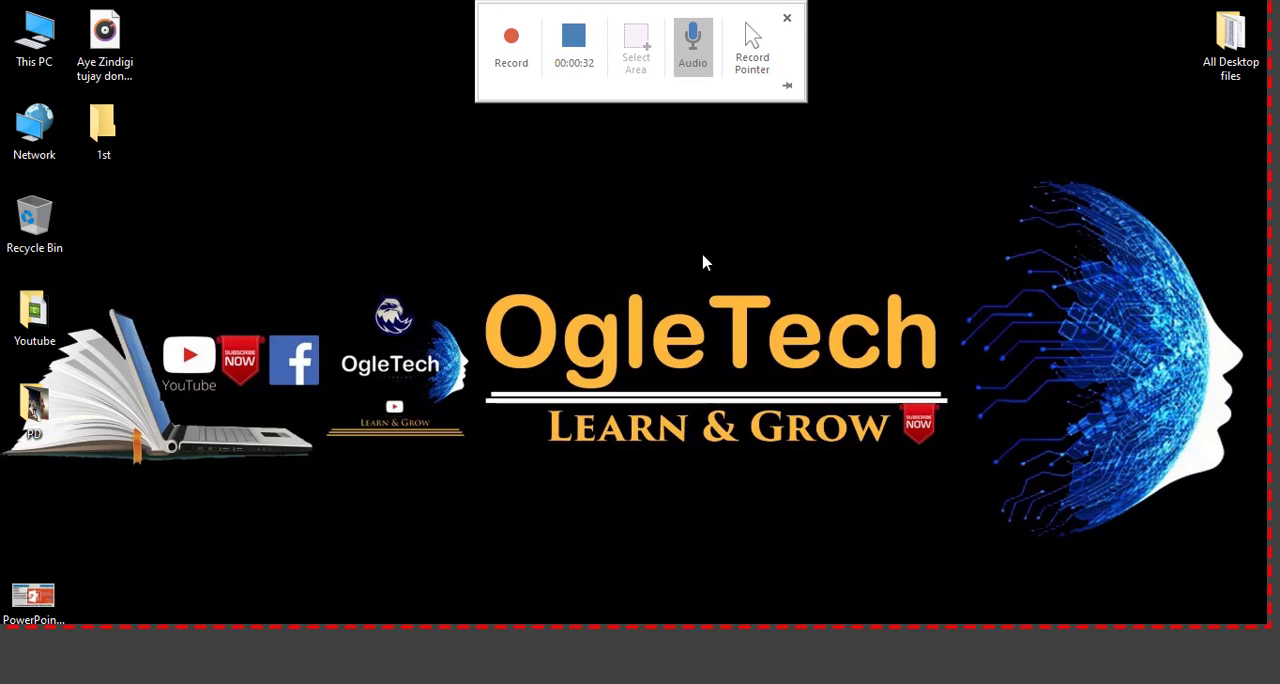
{"action": "mouse_move", "coordinate": [603, 82]}
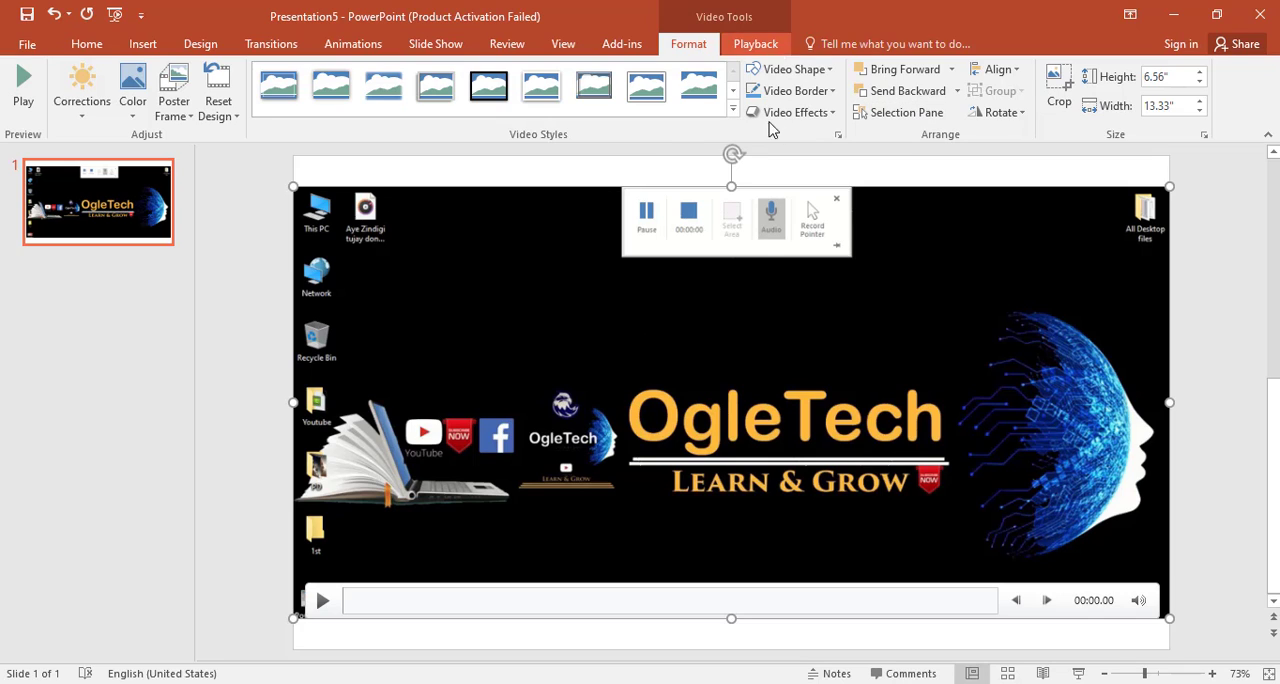
{"action": "left_click", "coordinate": [321, 600]}
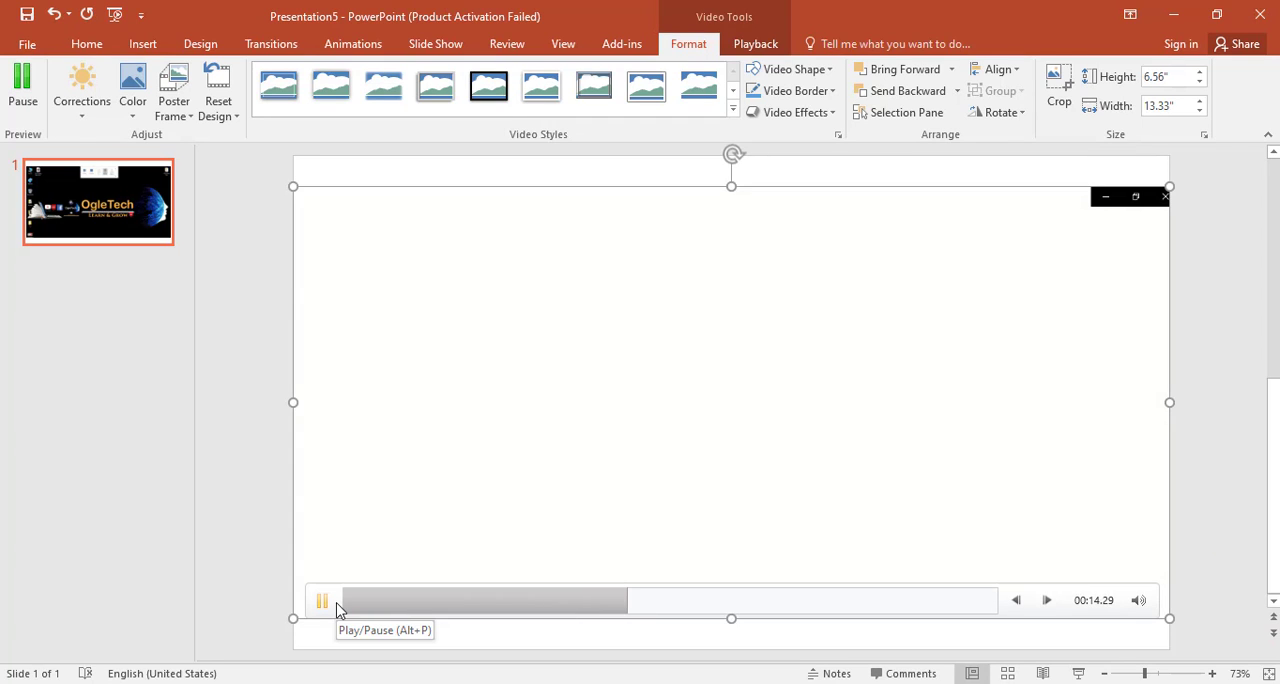
{"action": "left_click", "coordinate": [322, 600]}
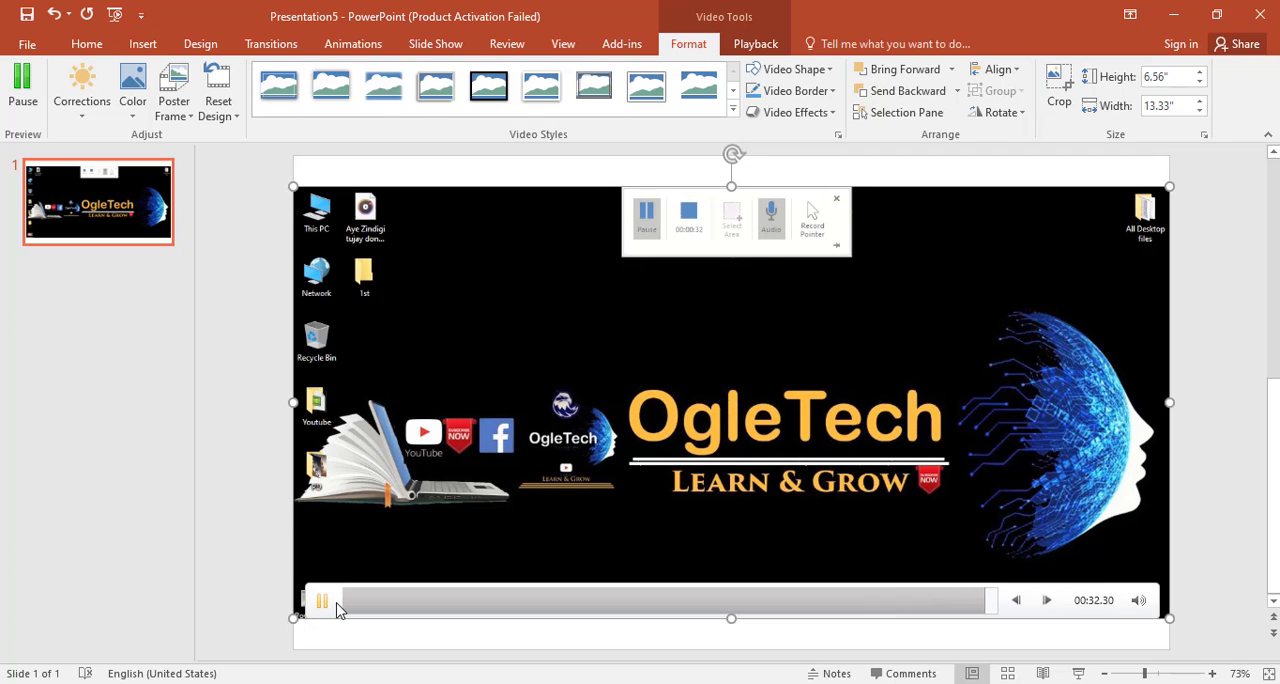
{"action": "left_click", "coordinate": [322, 600]}
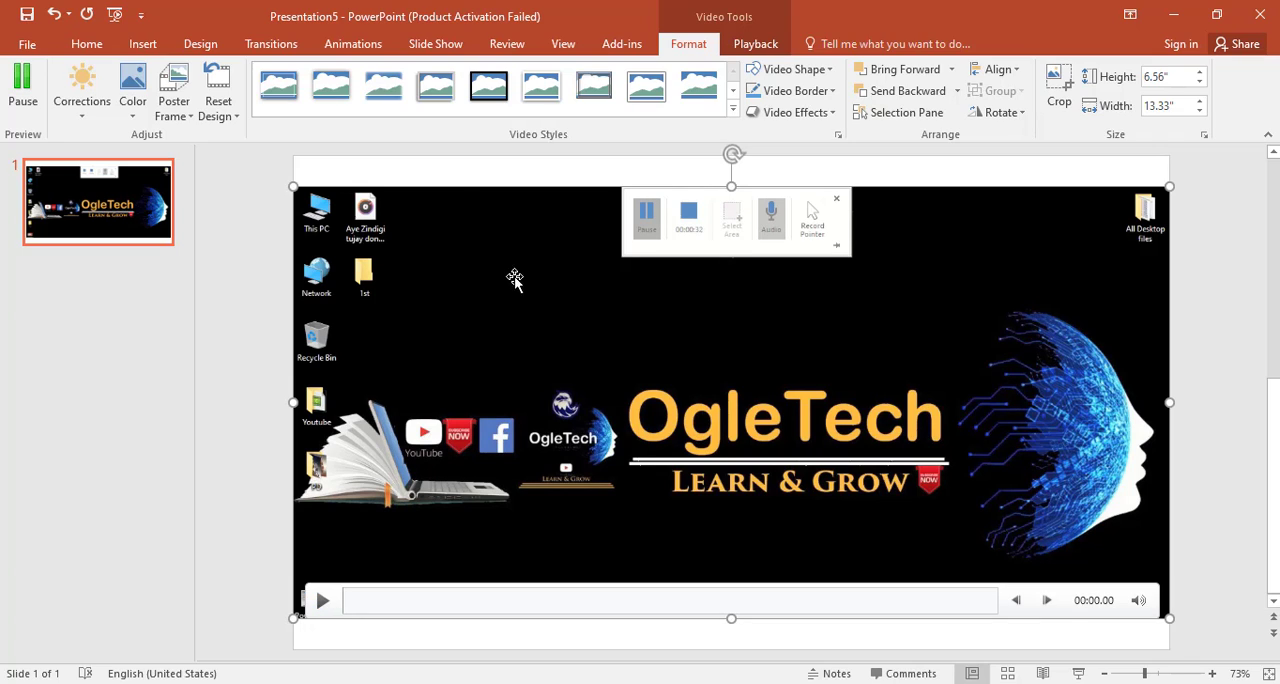
{"action": "mouse_move", "coordinate": [410, 490]}
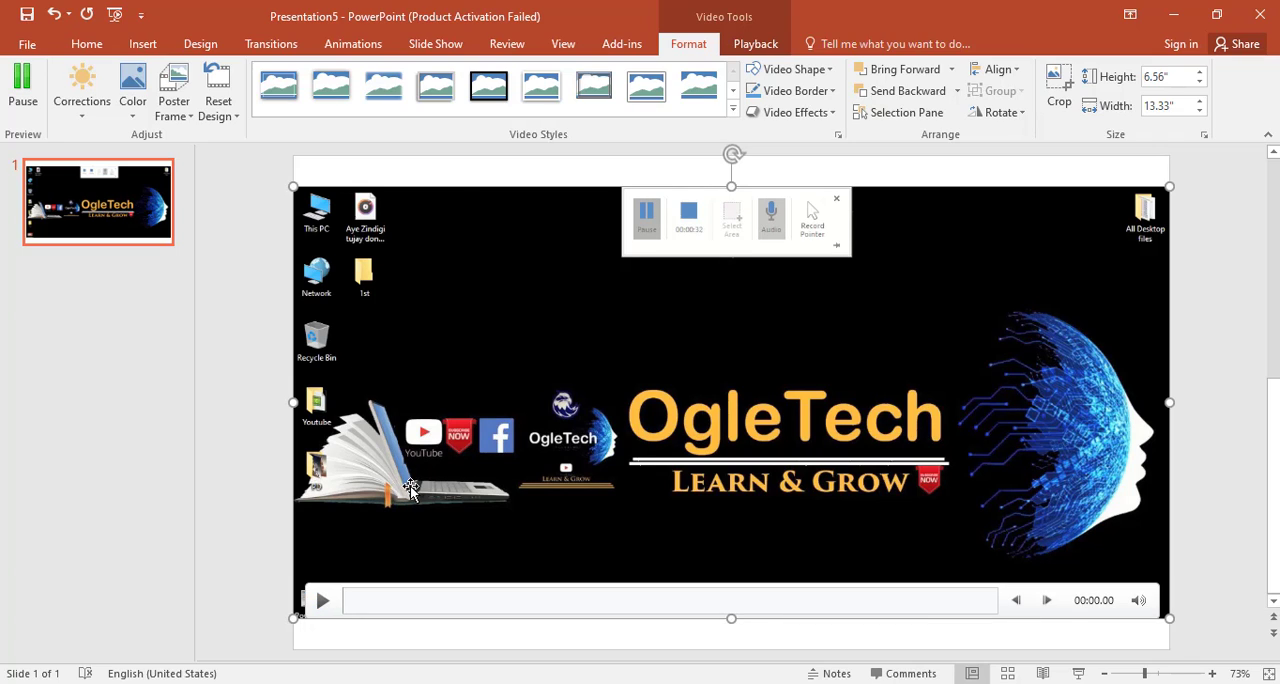